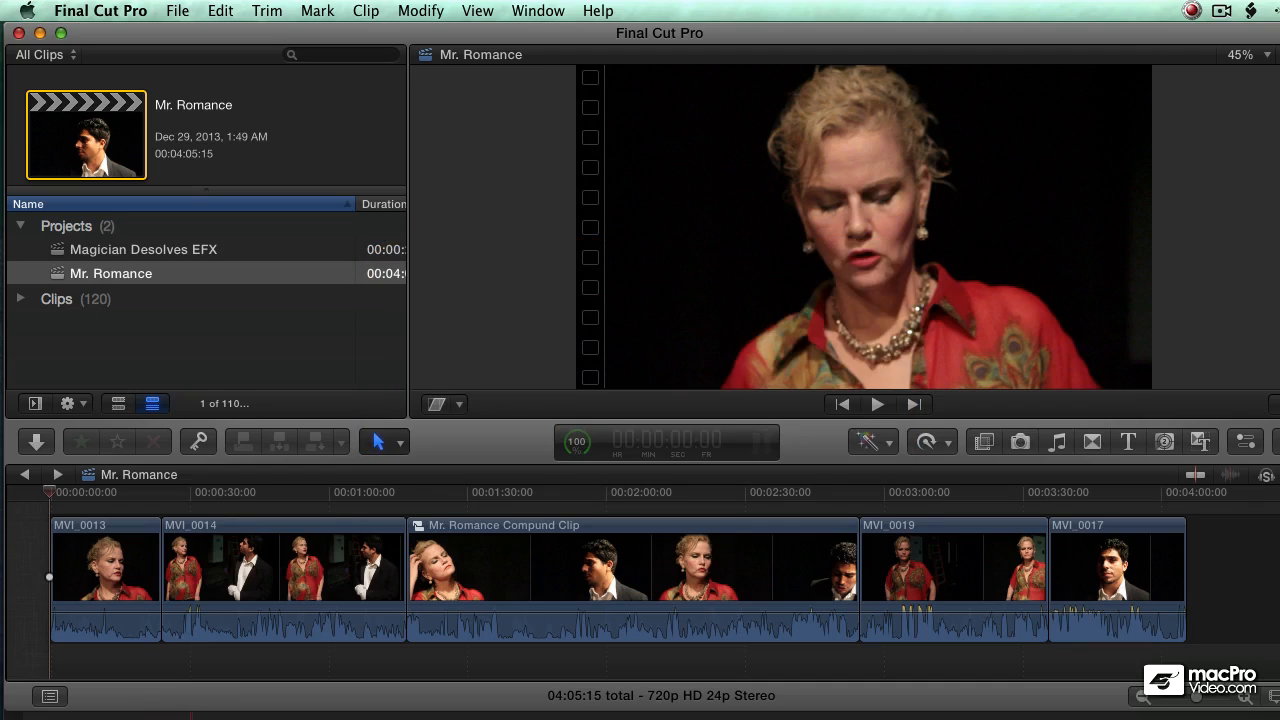
mouse_move(219, 278)
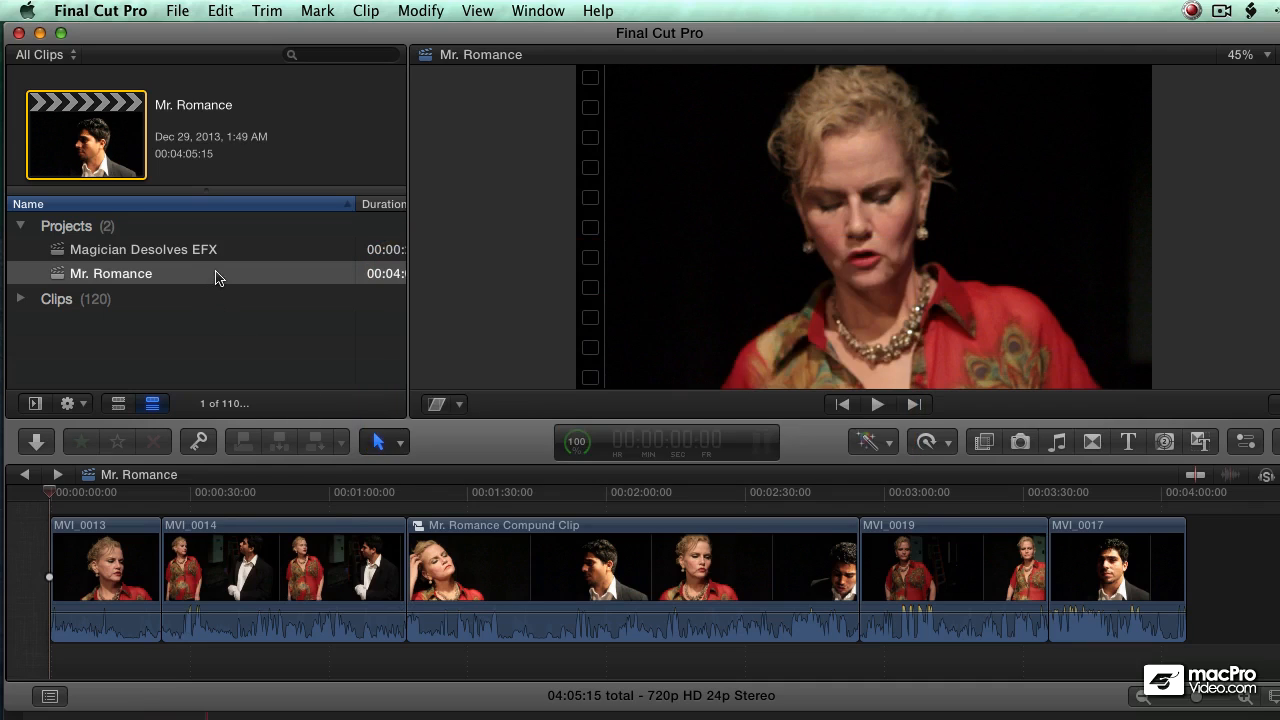
Duplicate the Mr. Romance project from its context menu, creating Mr. Romance 1
left_click(110, 273)
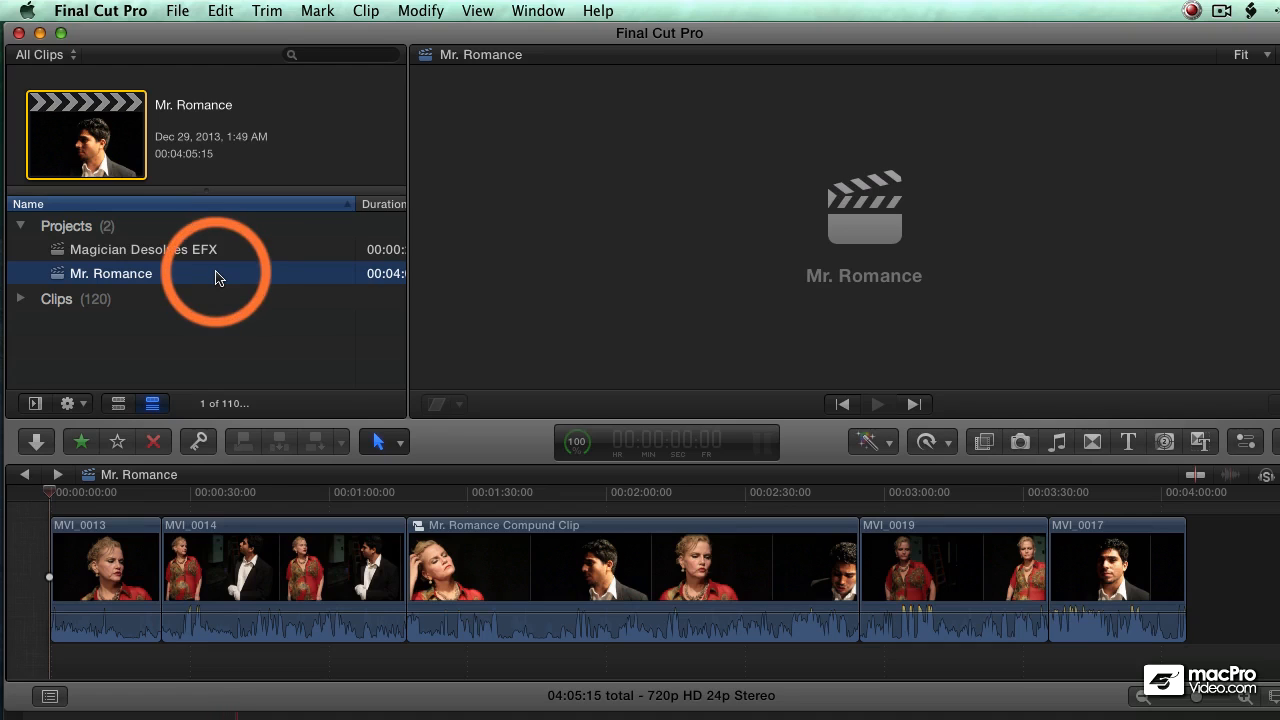
mouse_move(260, 458)
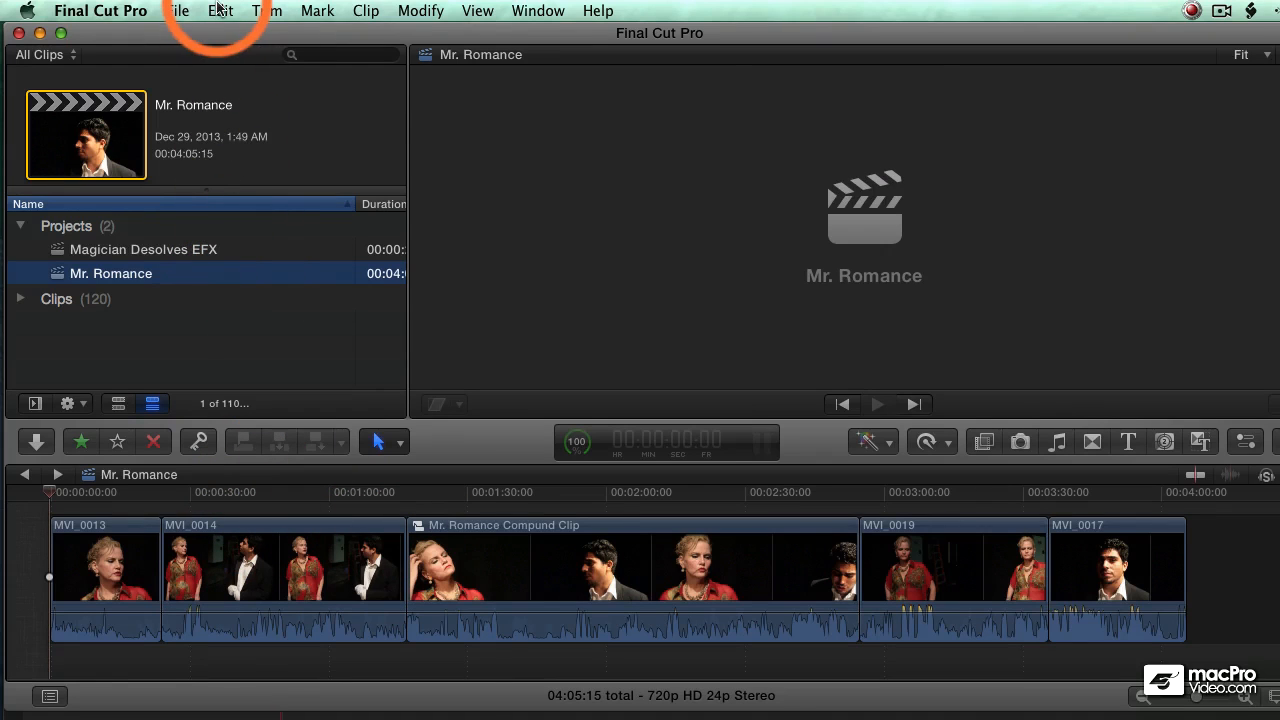
left_click(220, 11)
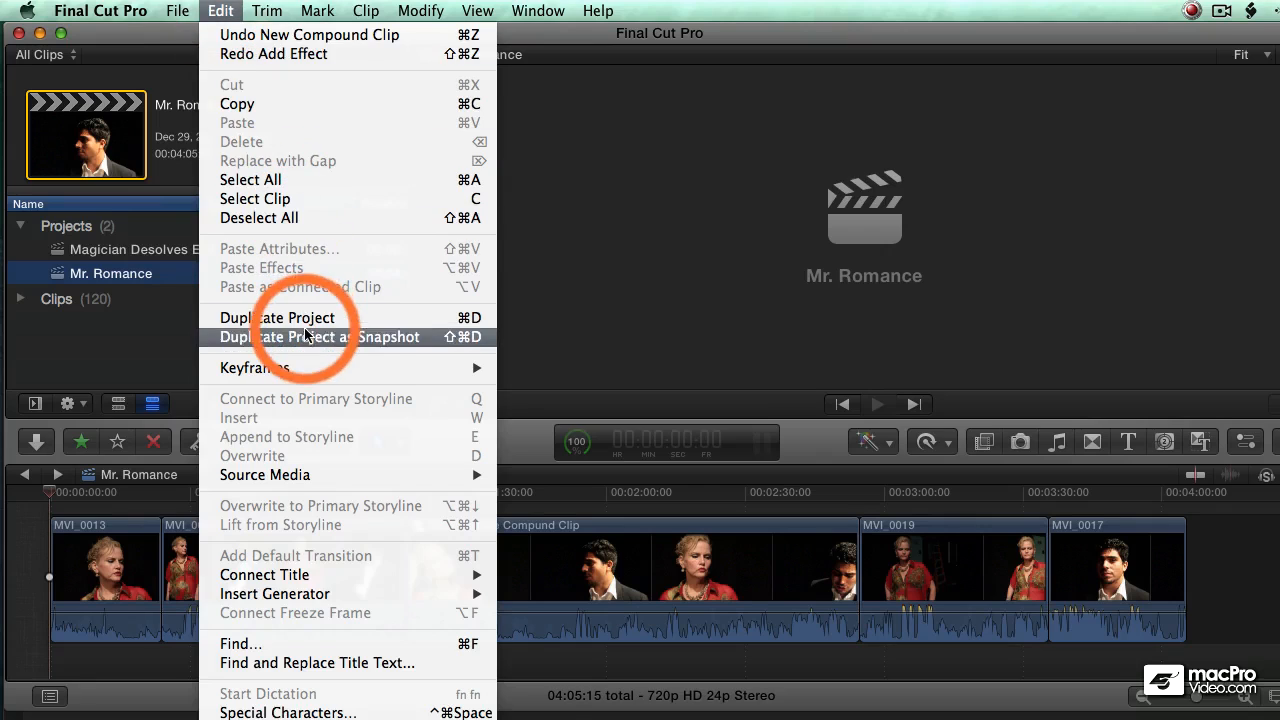
mouse_move(277, 317)
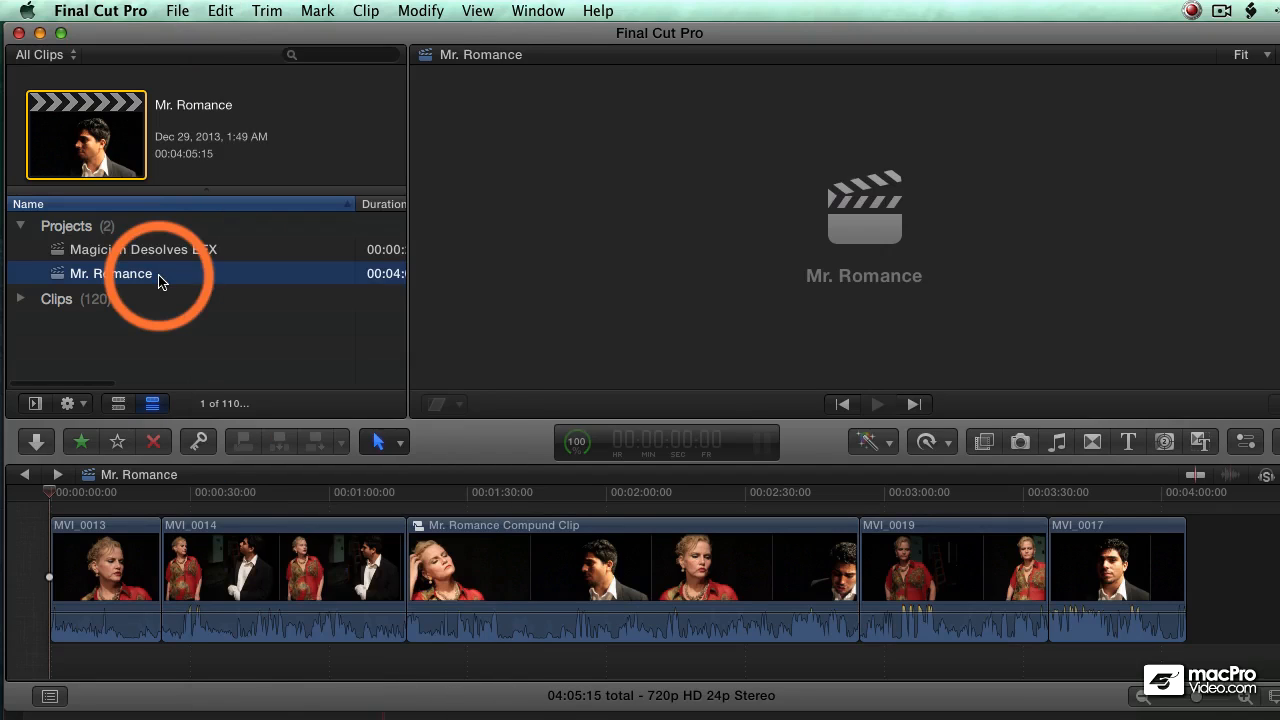
right_click(110, 273)
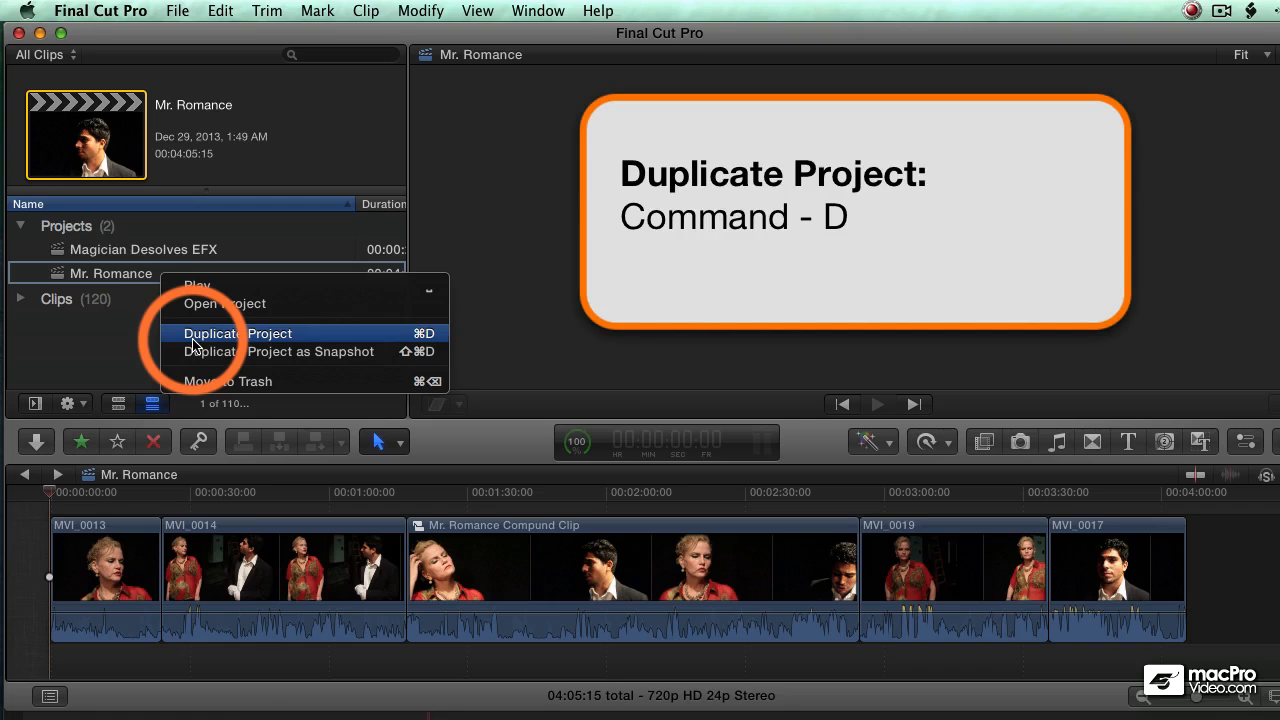
left_click(237, 333)
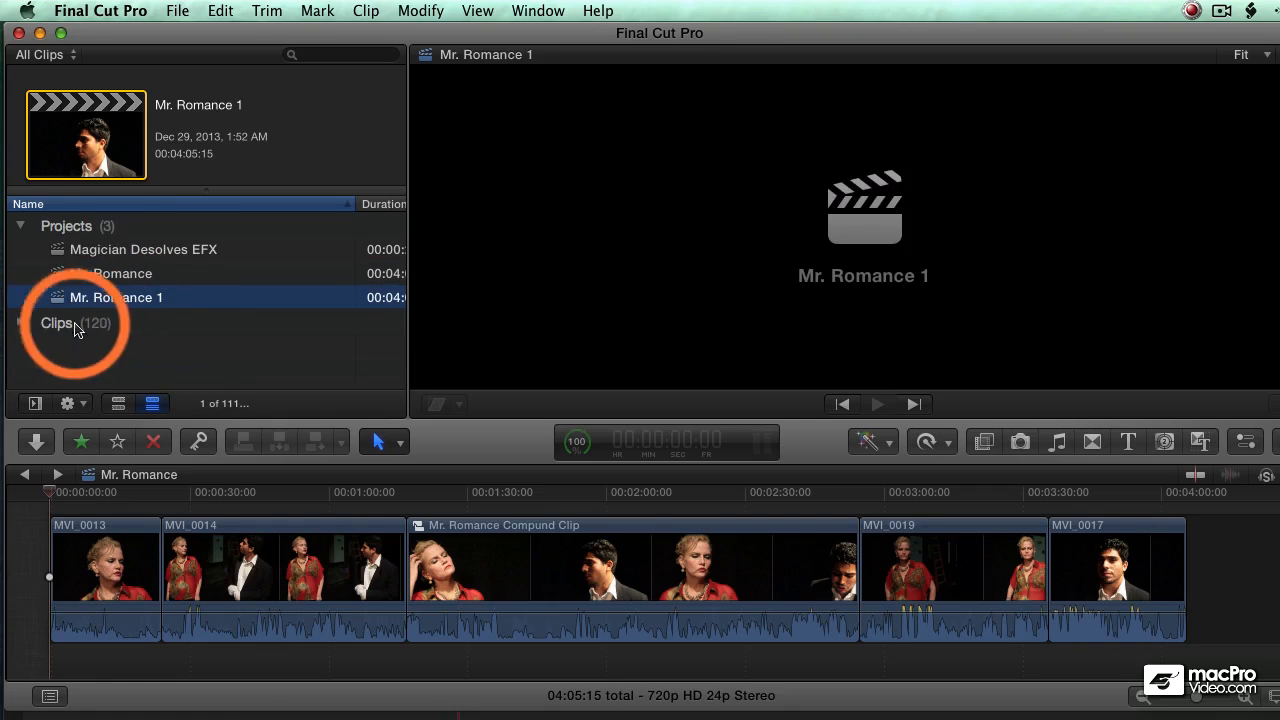
Delete MVI_0013 and MVI_0017 from Mr. Romance 1, leaving a 3:11:13 timeline
left_click(20, 322)
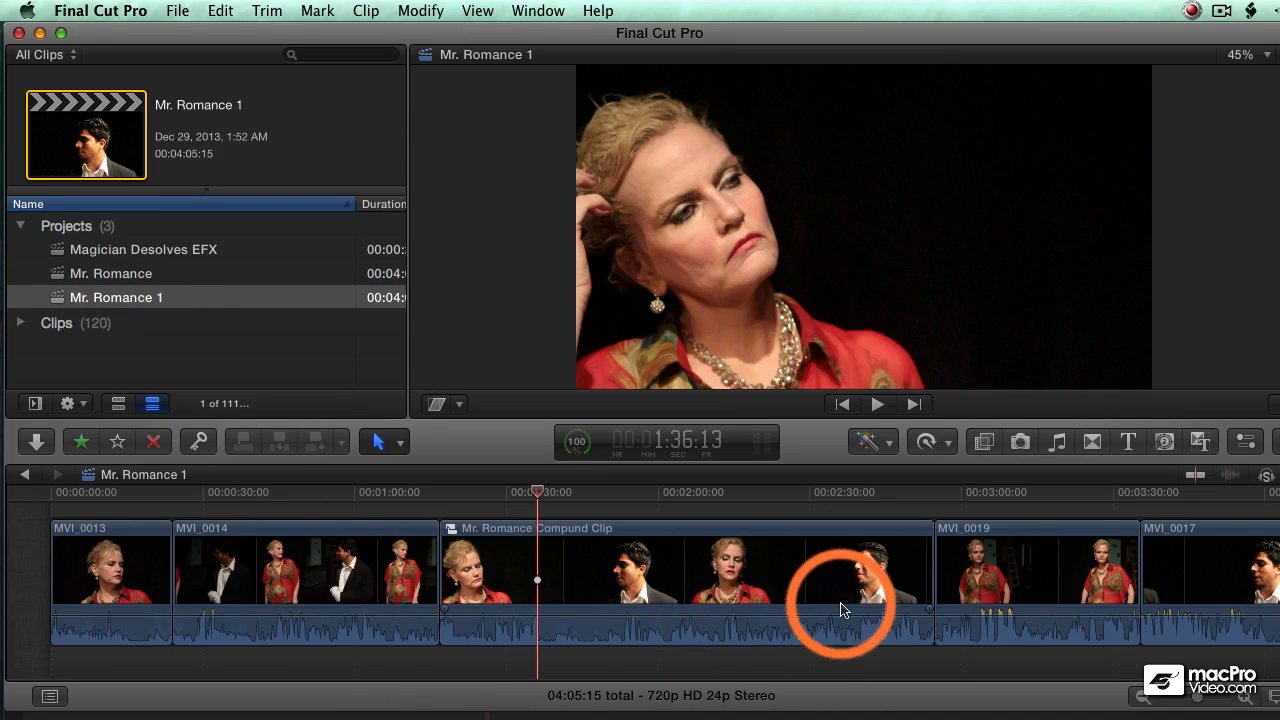
left_click(1180, 585)
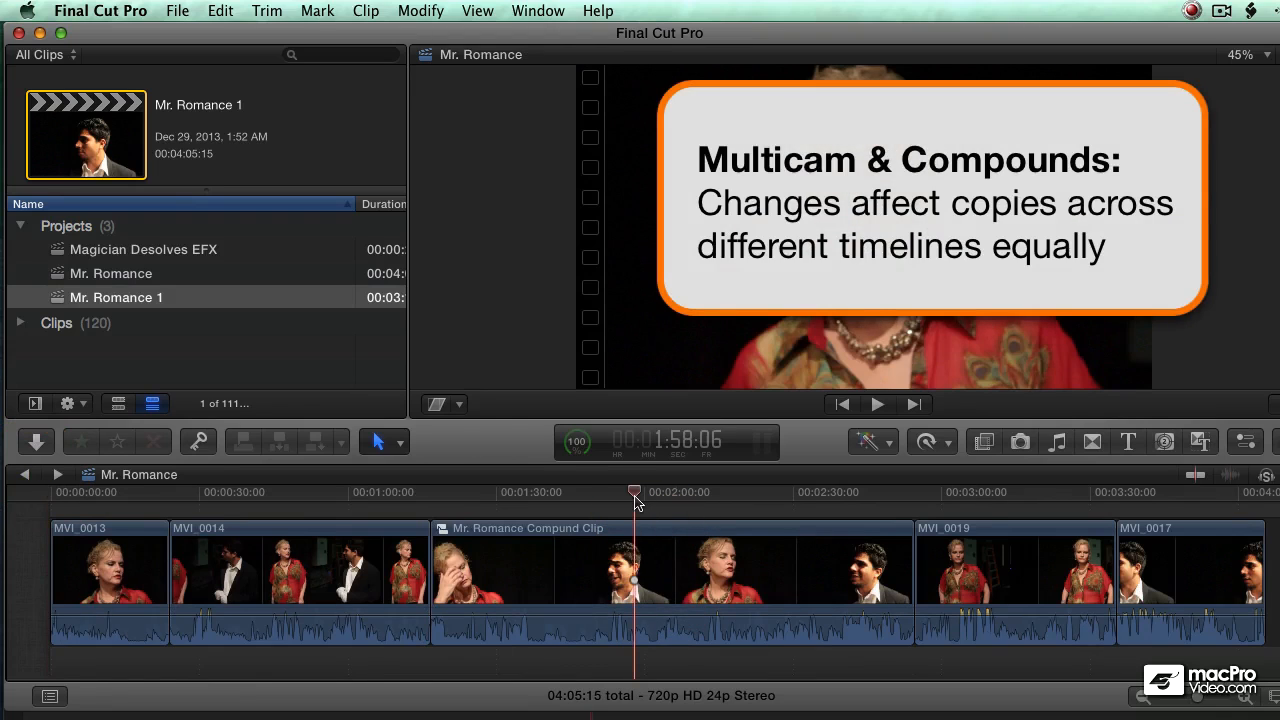
left_click(630, 565)
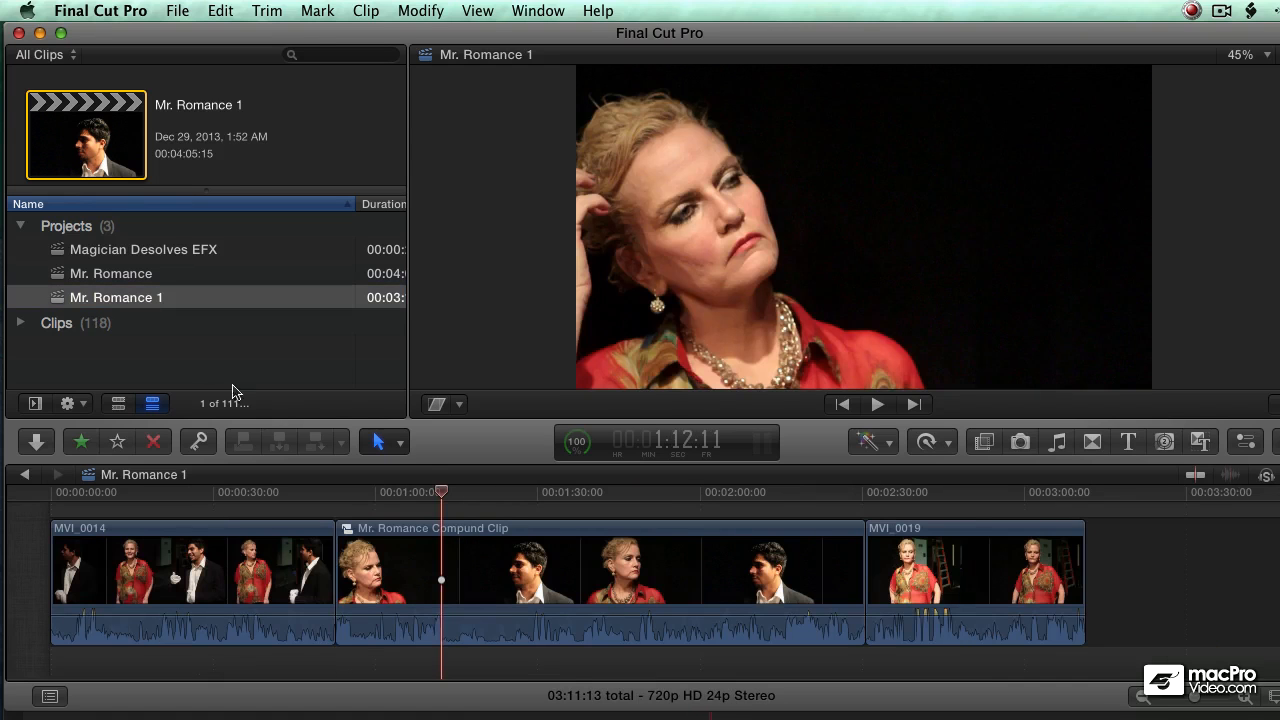
left_click(518, 491)
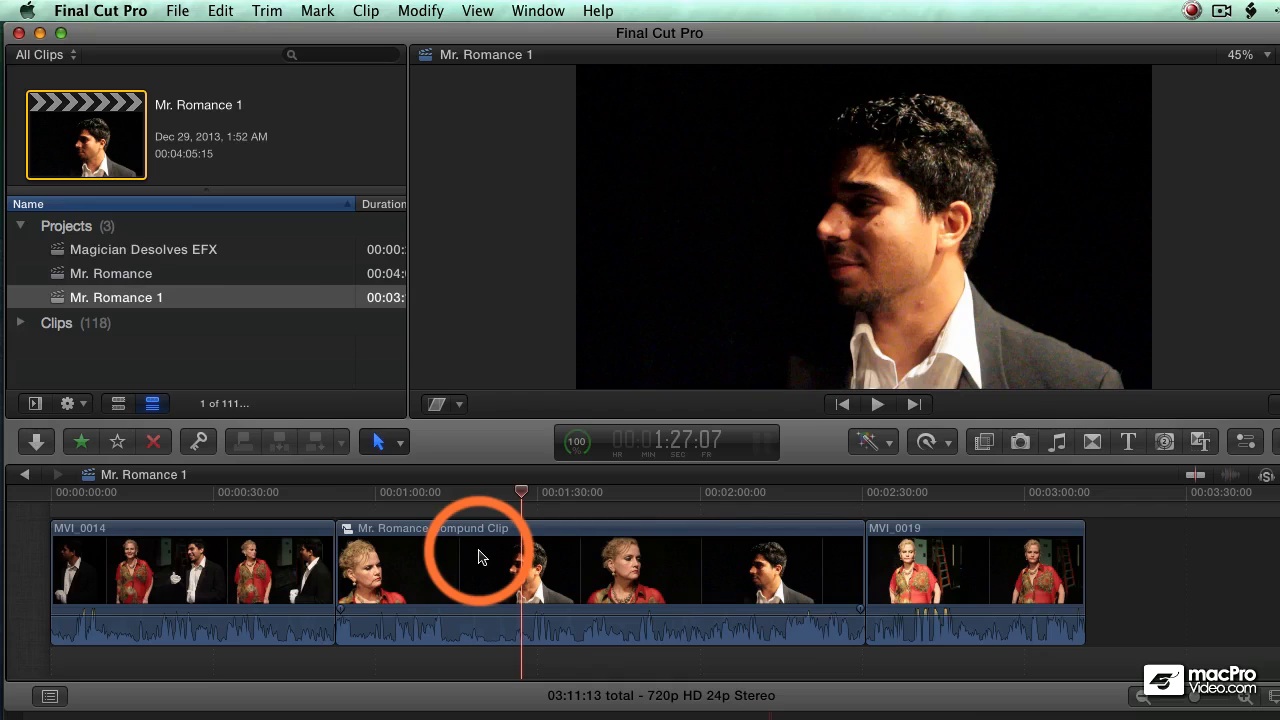
left_click(111, 273)
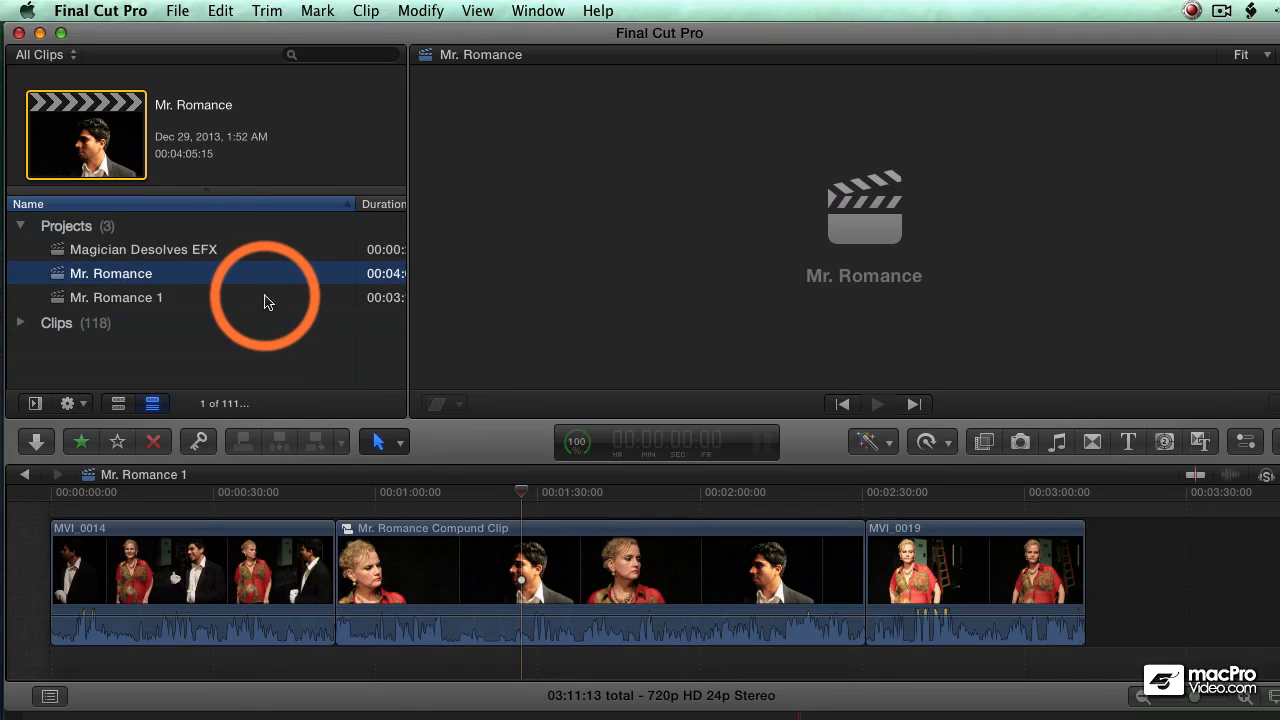
Apply a blur effect to the clips inside the compound clip and return to Mr. Romance 1
left_click(116, 297)
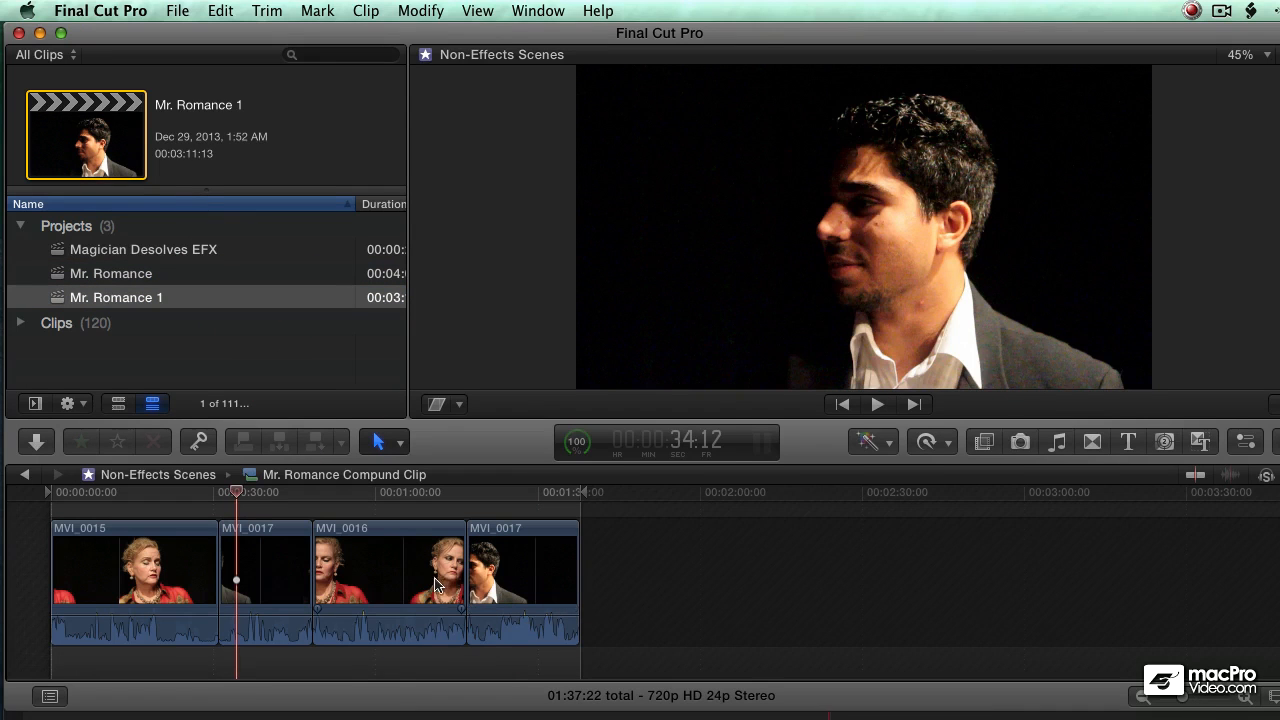
left_click(389, 585)
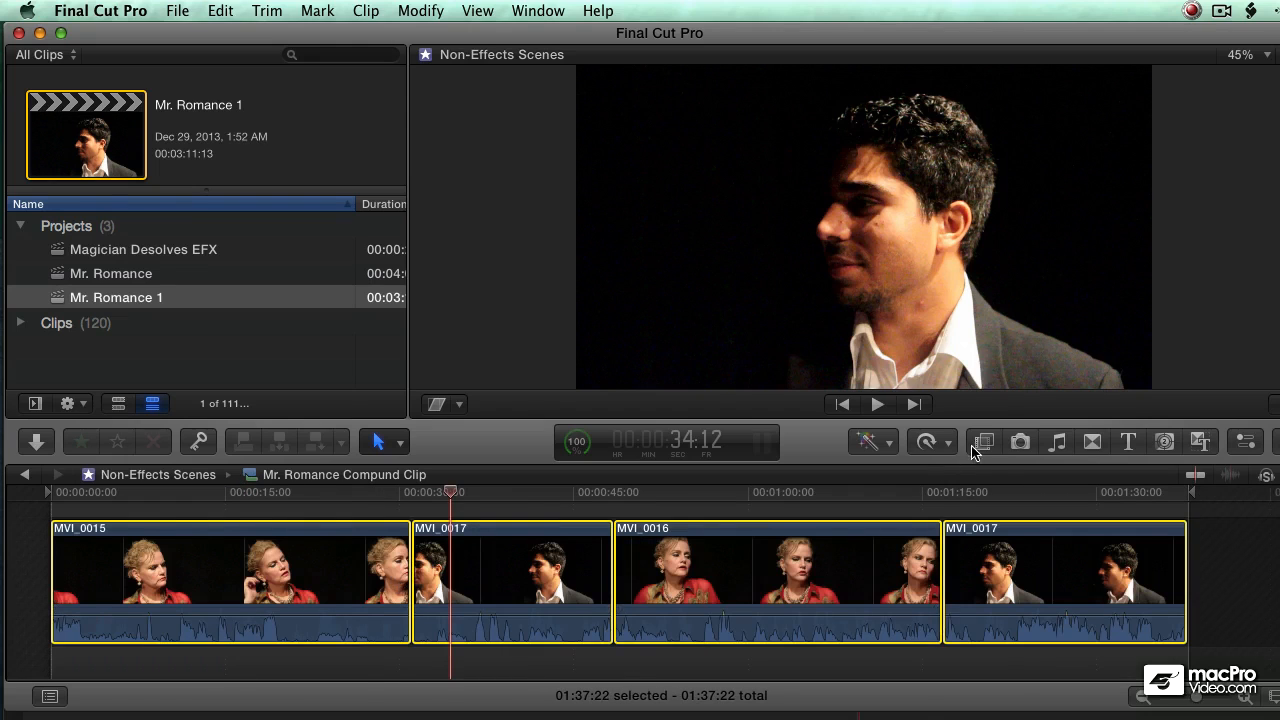
left_click(983, 441)
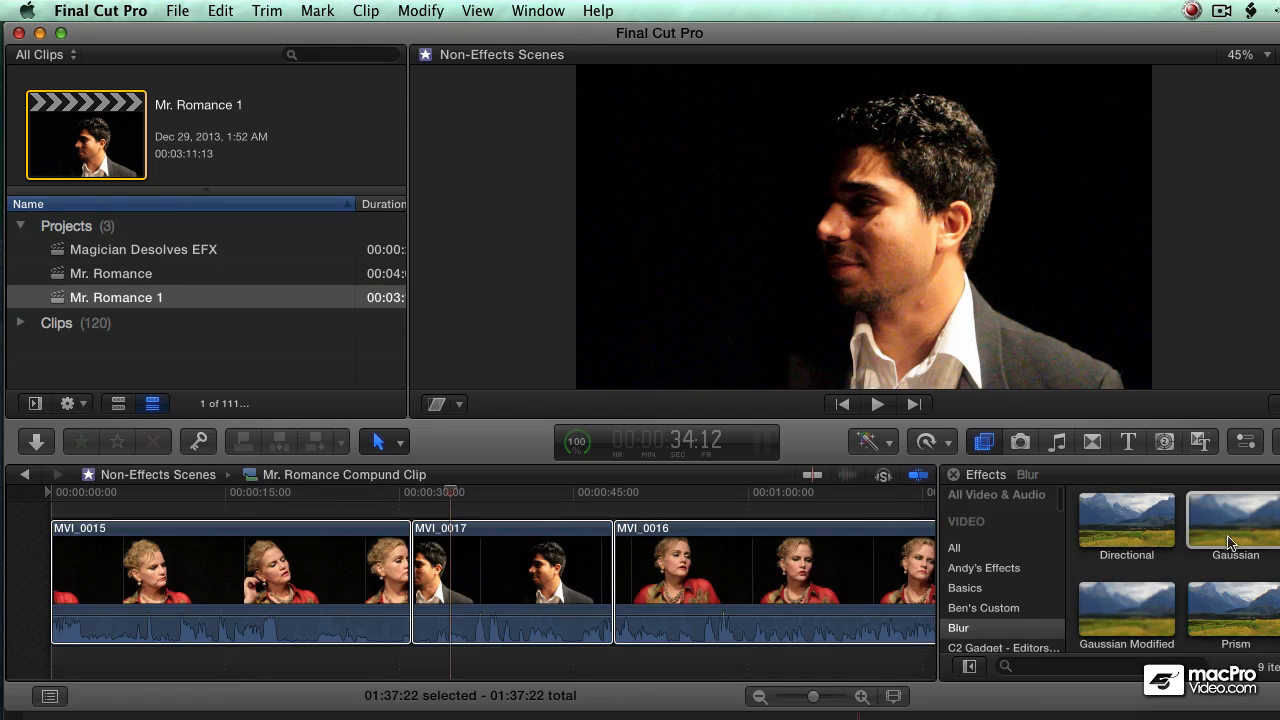
left_click(1126, 520)
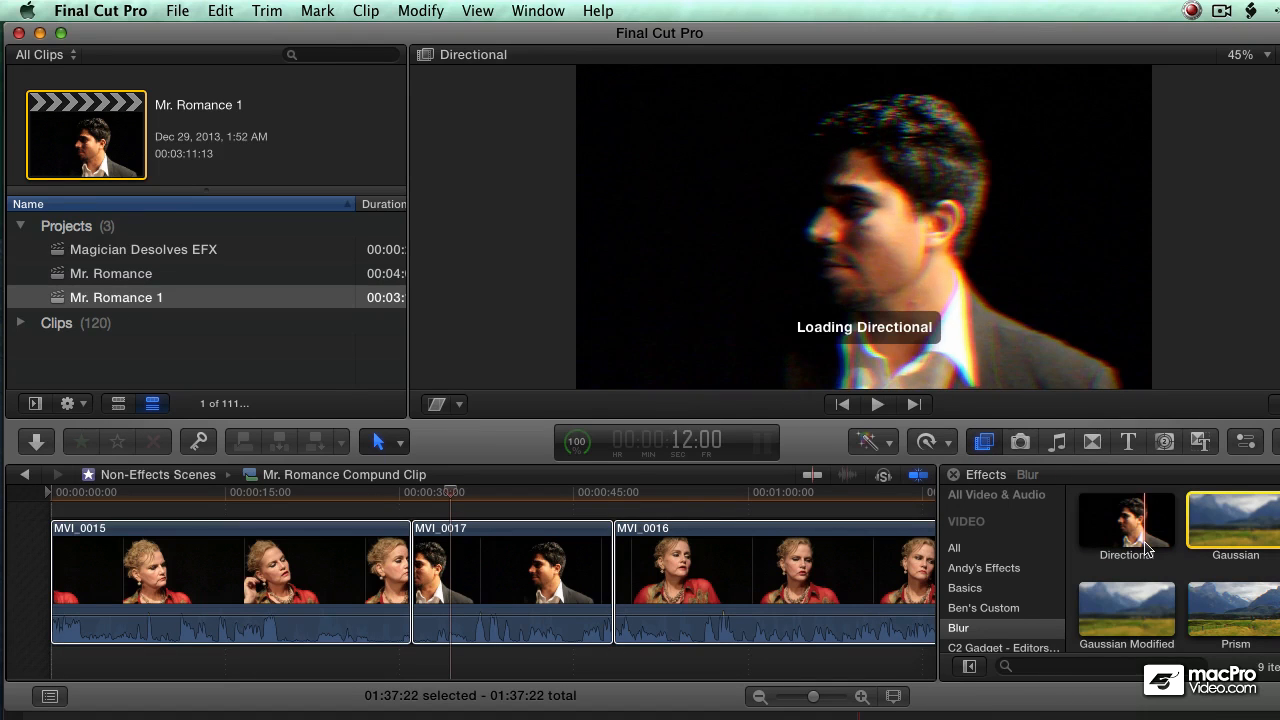
scroll("down", 3)
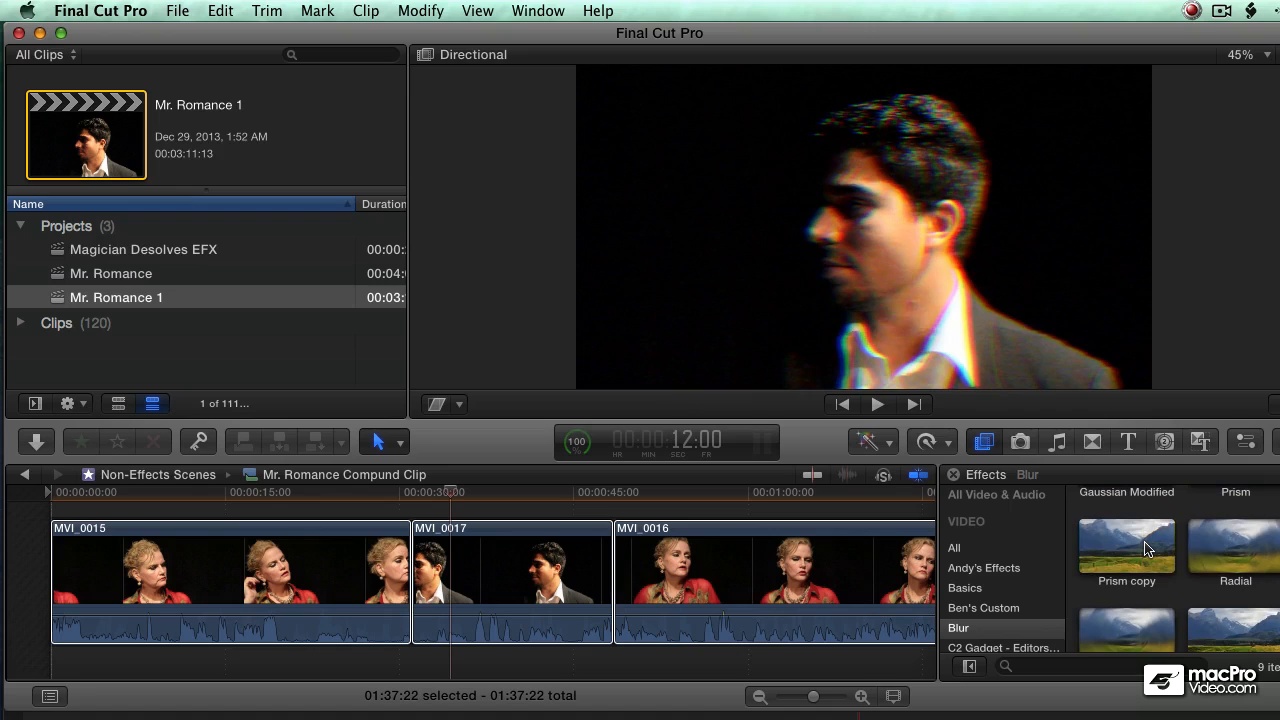
left_click(1126, 545)
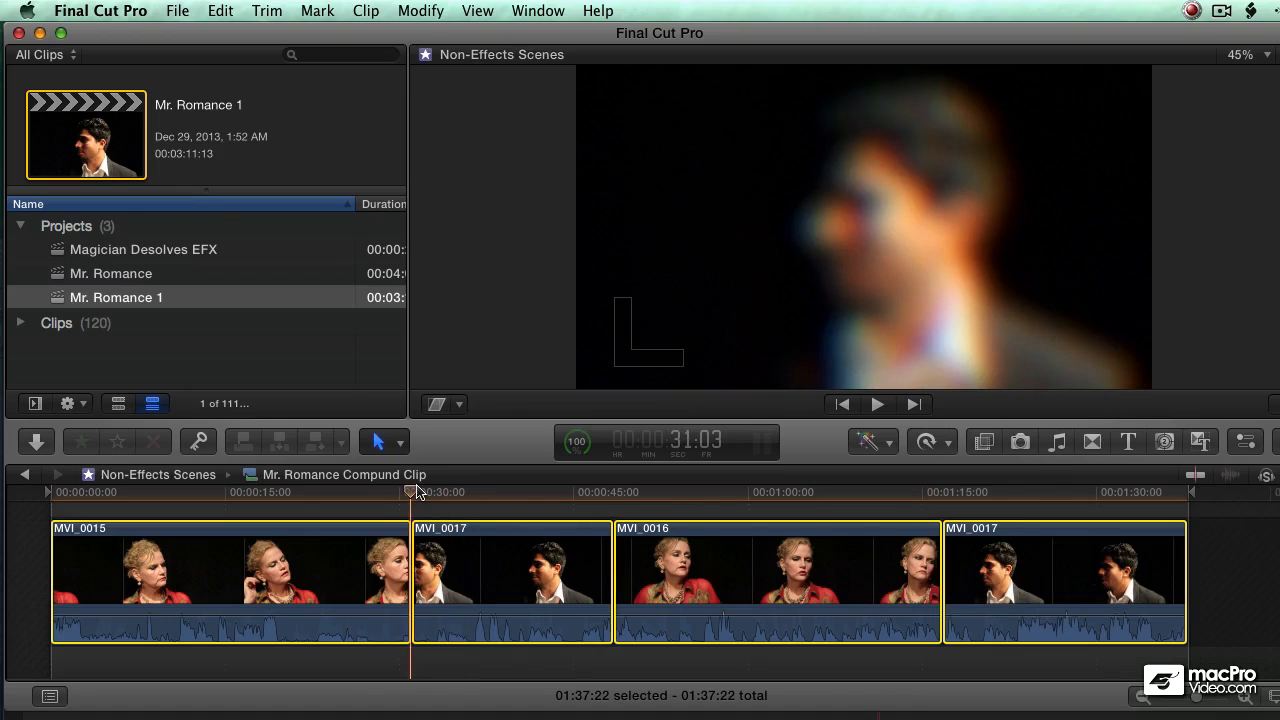
double_click(116, 297)
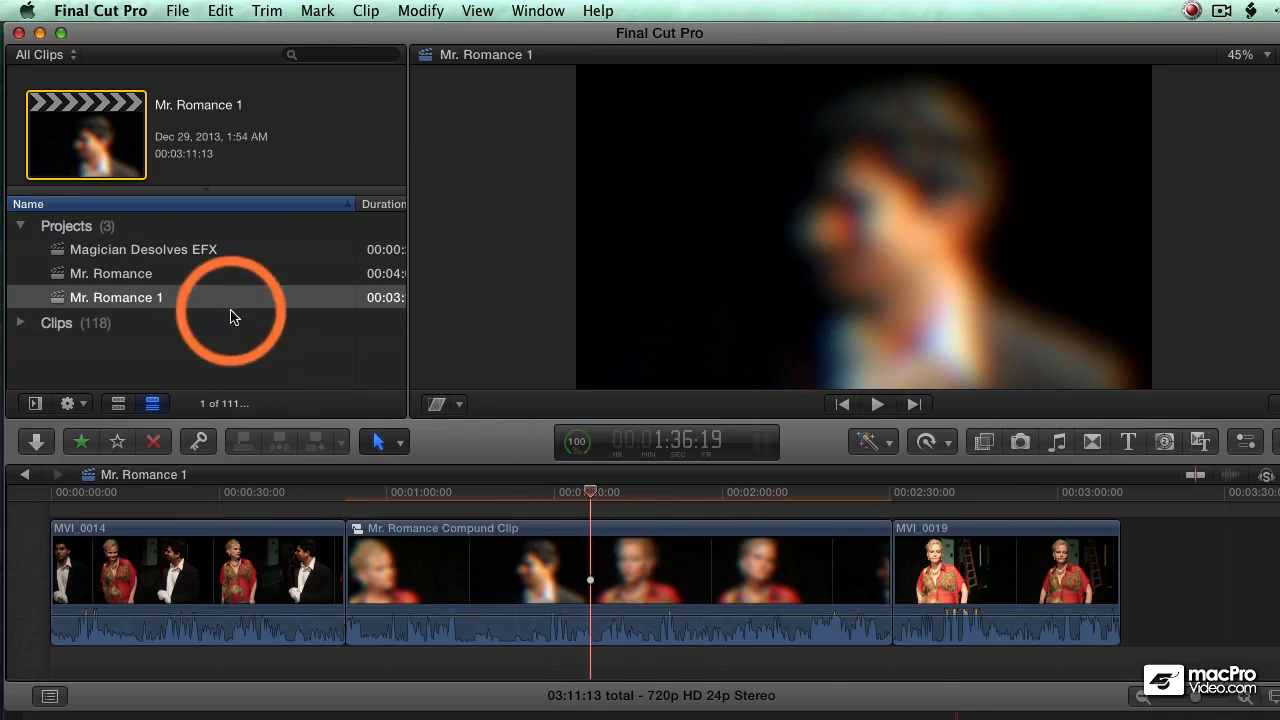
Scrub the playhead into the blurred compound clip, parking it at 2:05:05
left_click(110, 273)
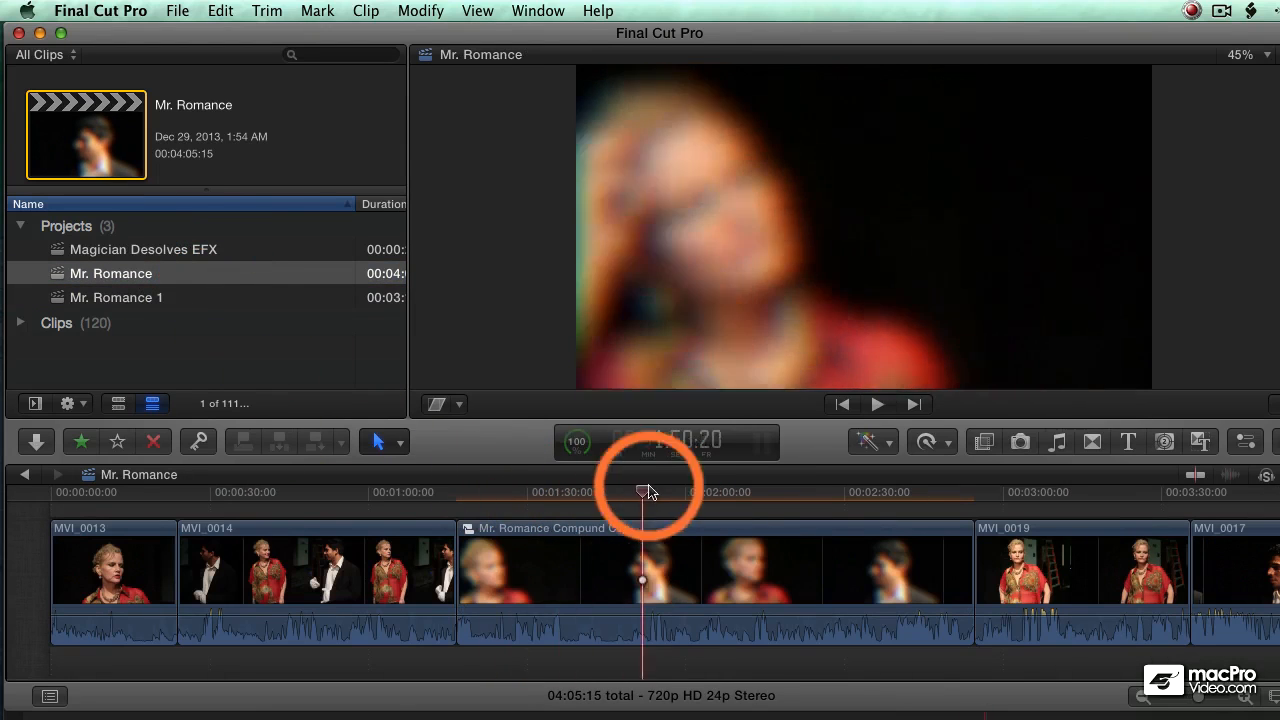
left_click_drag(642, 491, 711, 491)
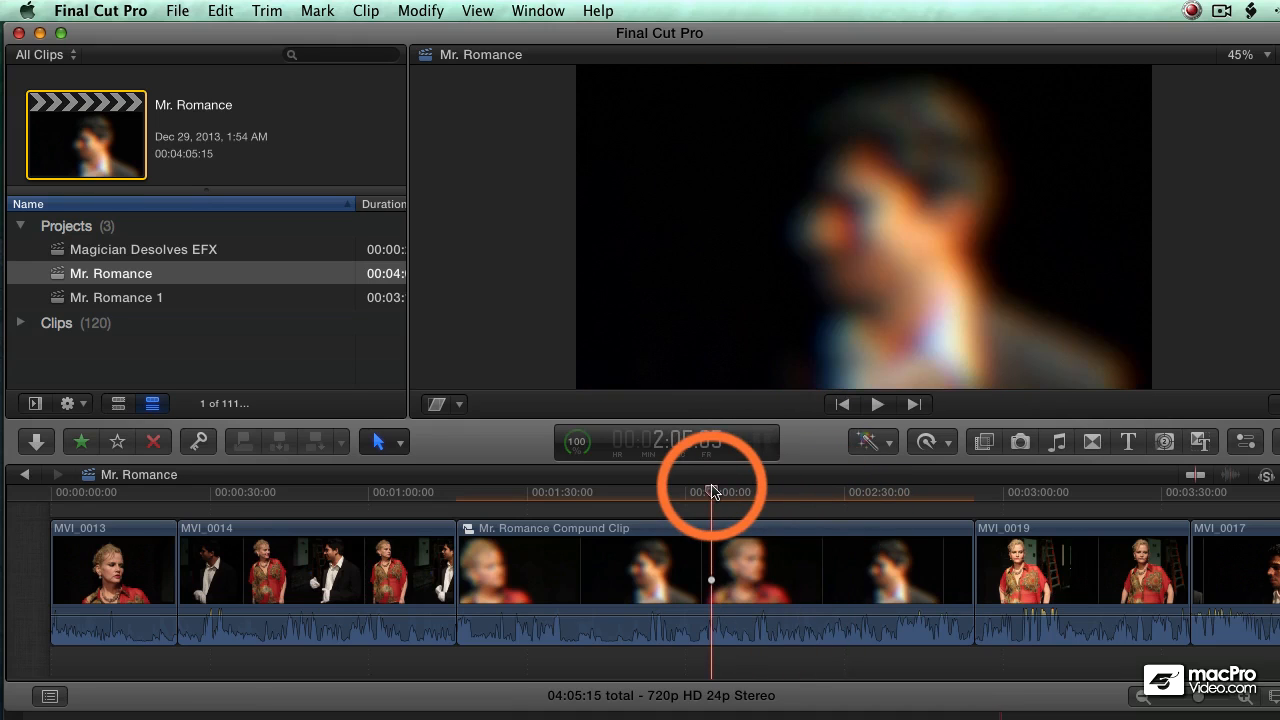
left_click(711, 490)
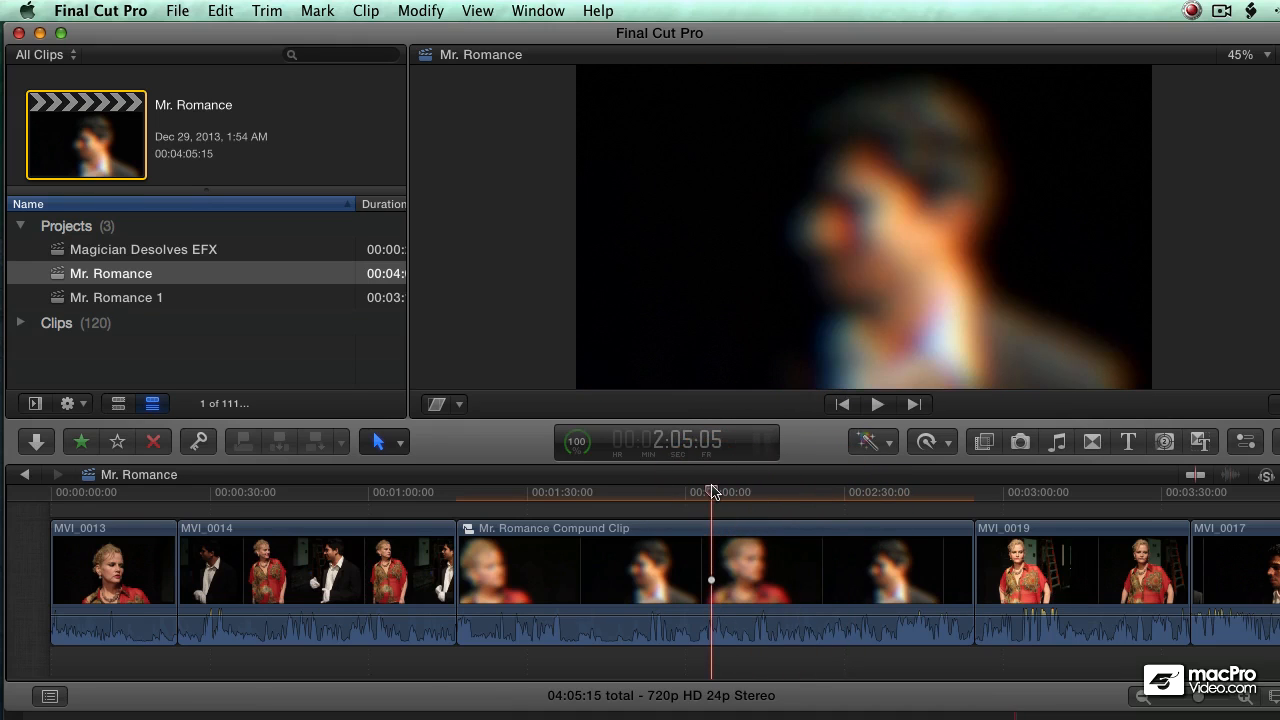
mouse_move(680, 503)
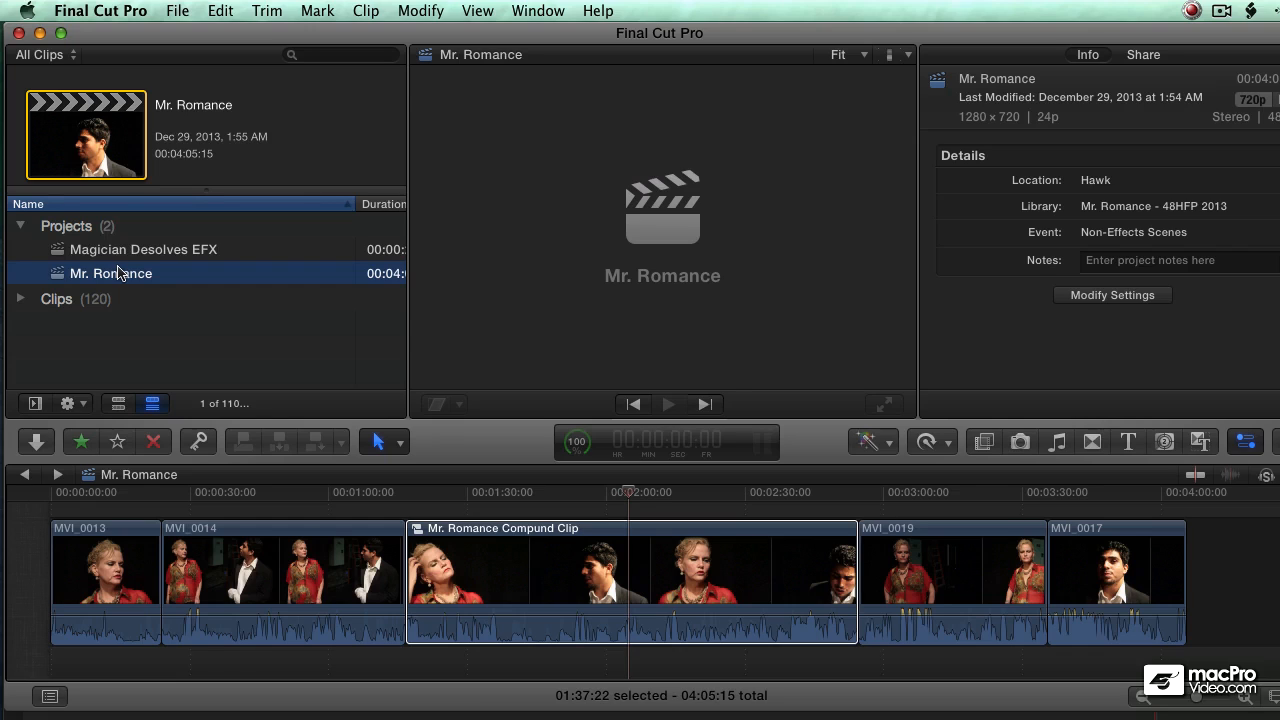
mouse_move(127, 281)
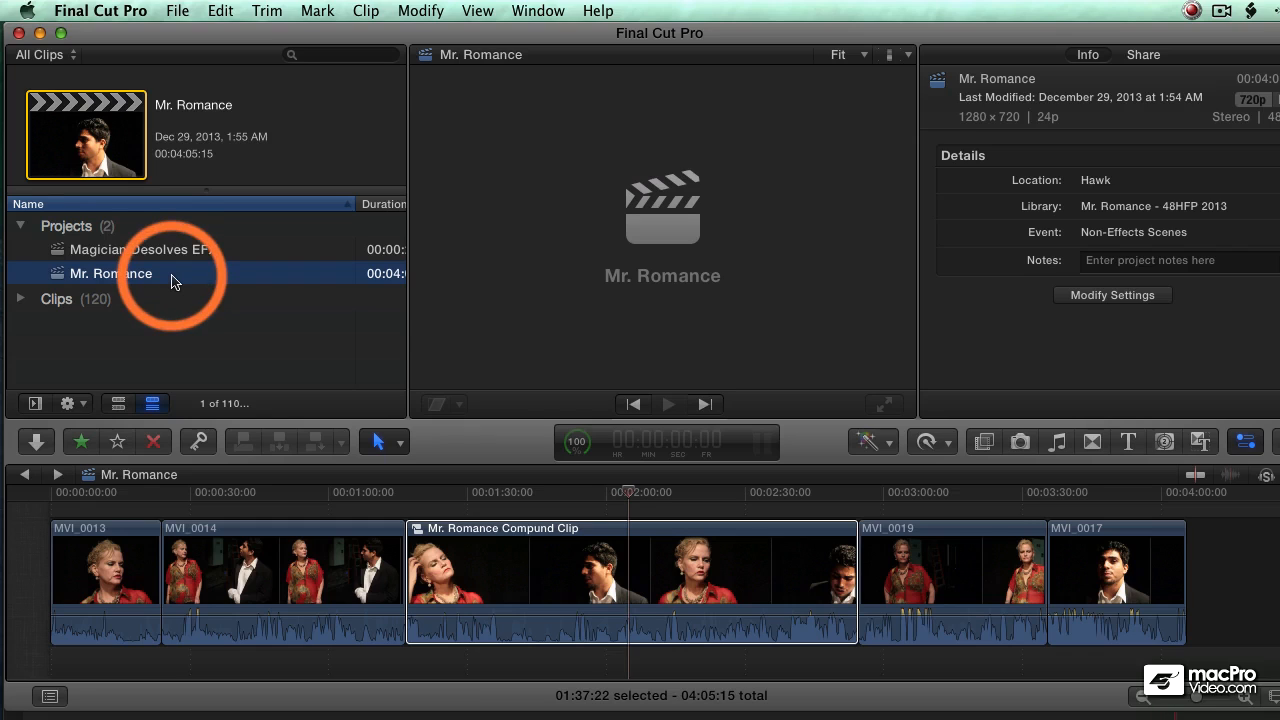
Snapshot Mr. Romance as 'Mr. Romance Snapshot Dec 29, 2013, 1:55:35 AM'
left_click(219, 11)
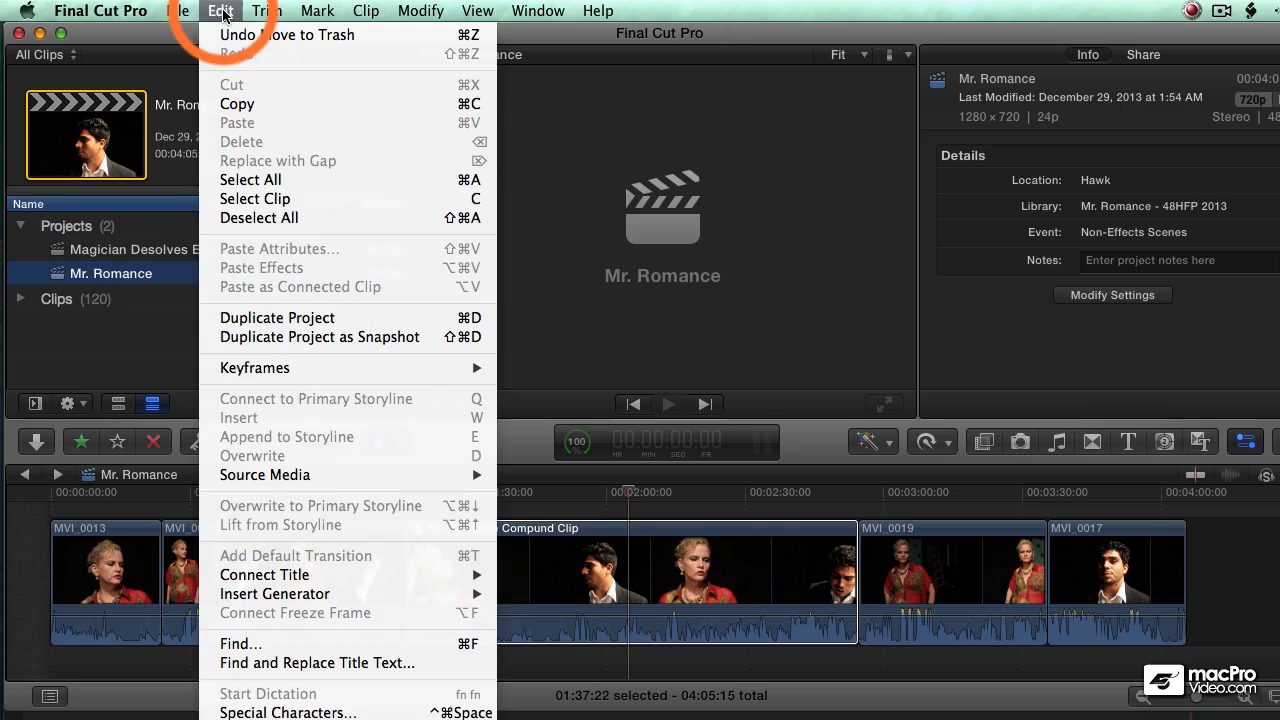
mouse_move(290, 337)
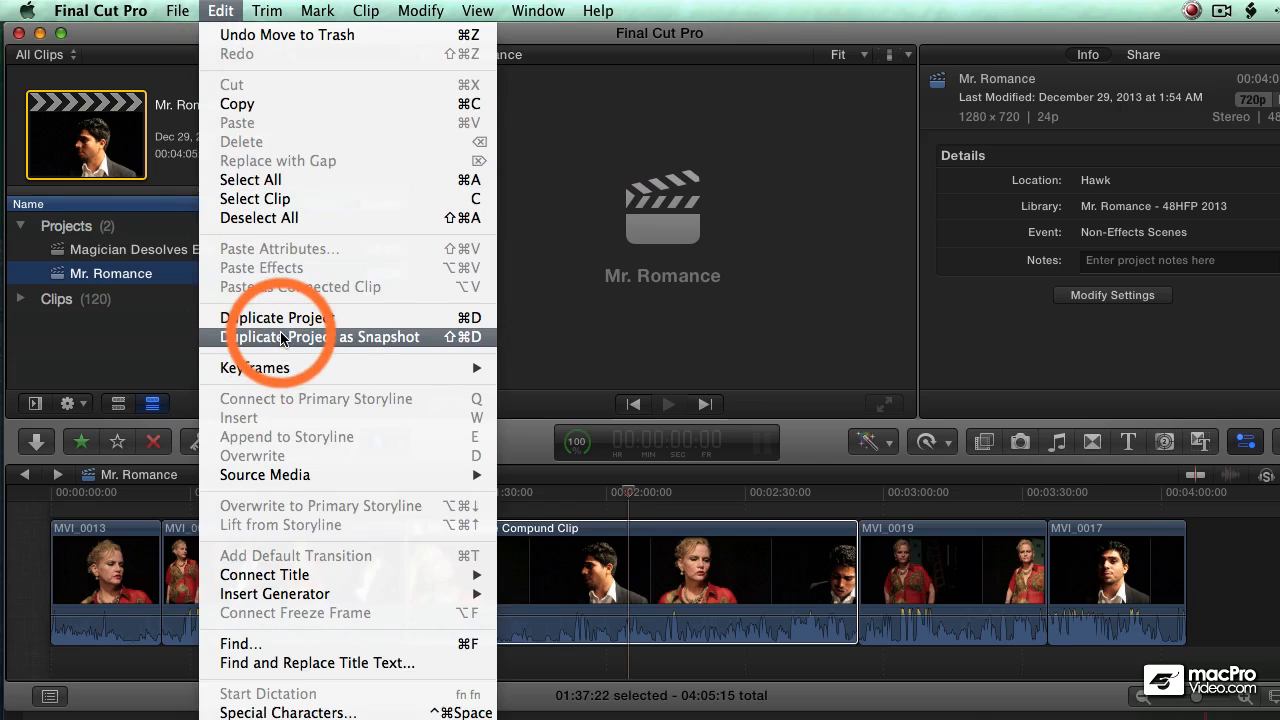
left_click(322, 336)
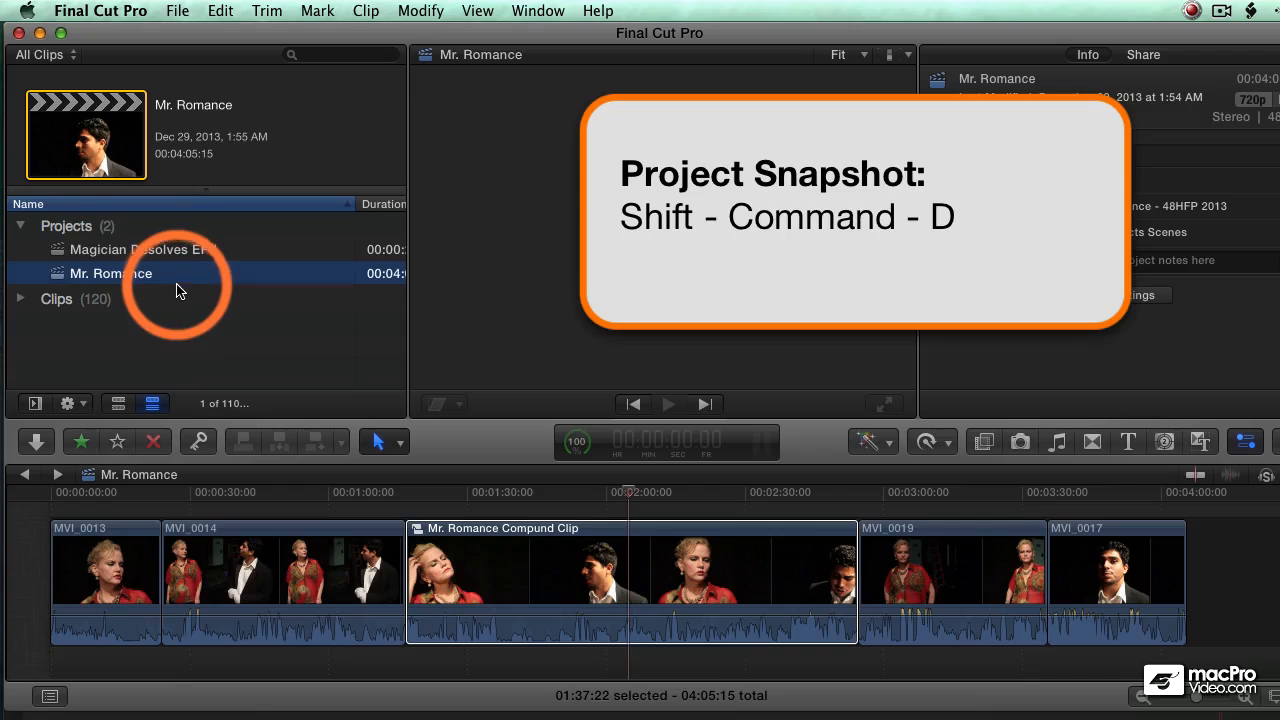
right_click(111, 273)
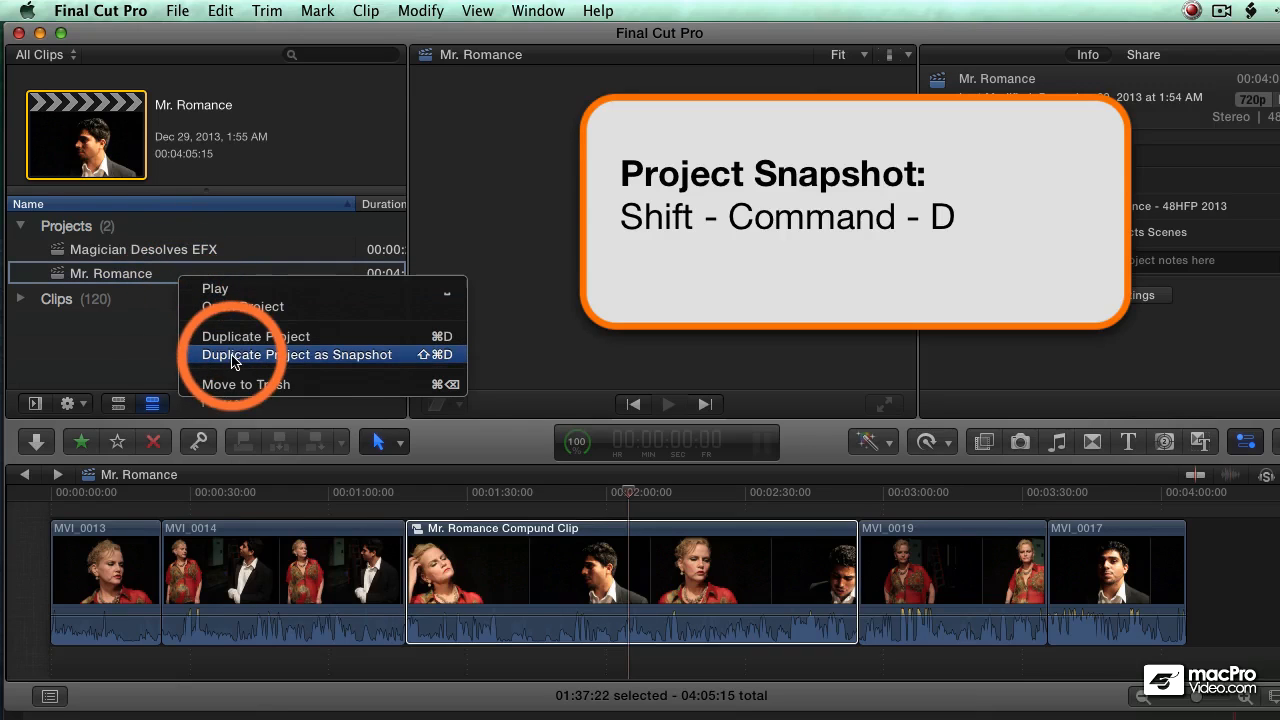
mouse_move(240, 360)
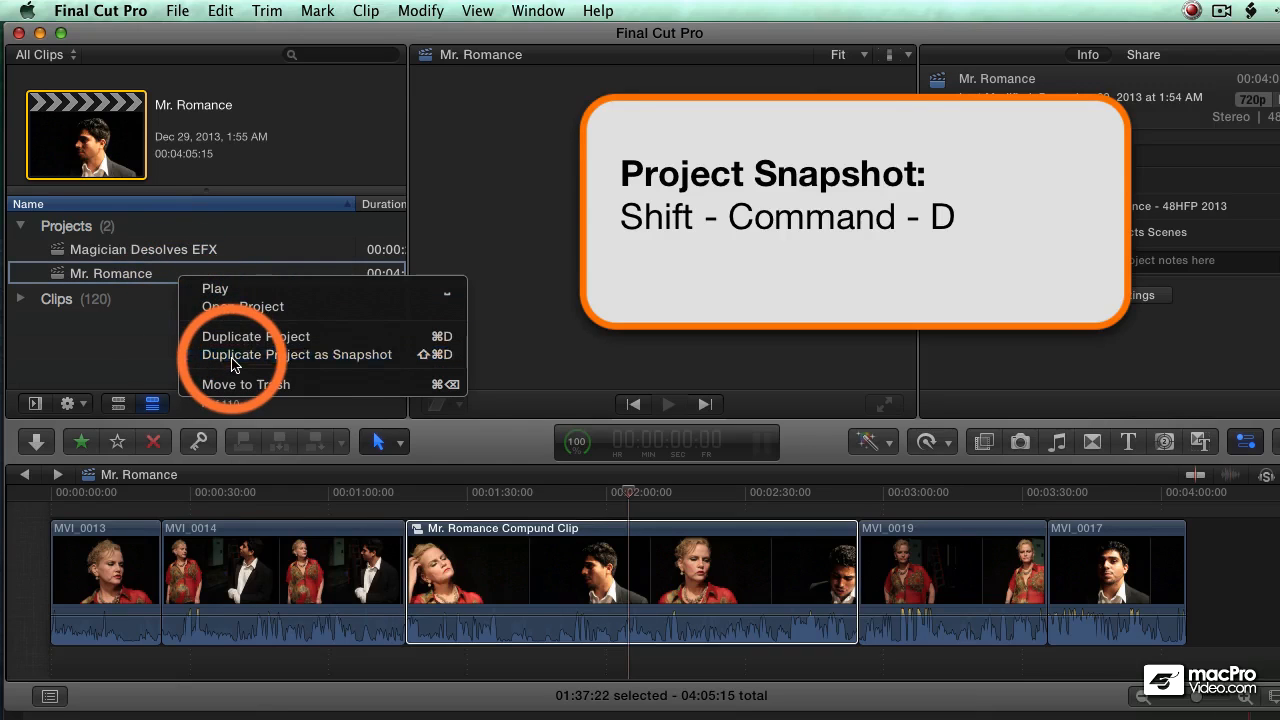
left_click(297, 354)
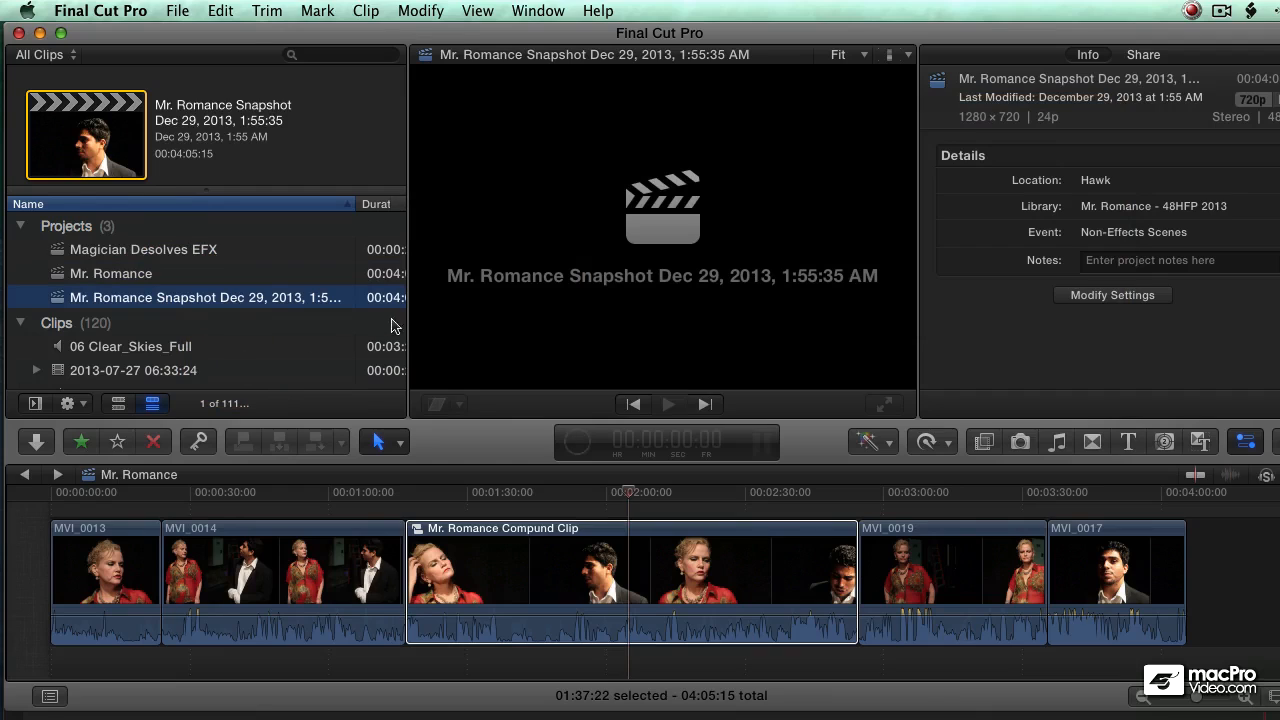
Widen the project list to show the snapshot's full name, then open Mr. Romance
left_click_drag(405, 318, 510, 318)
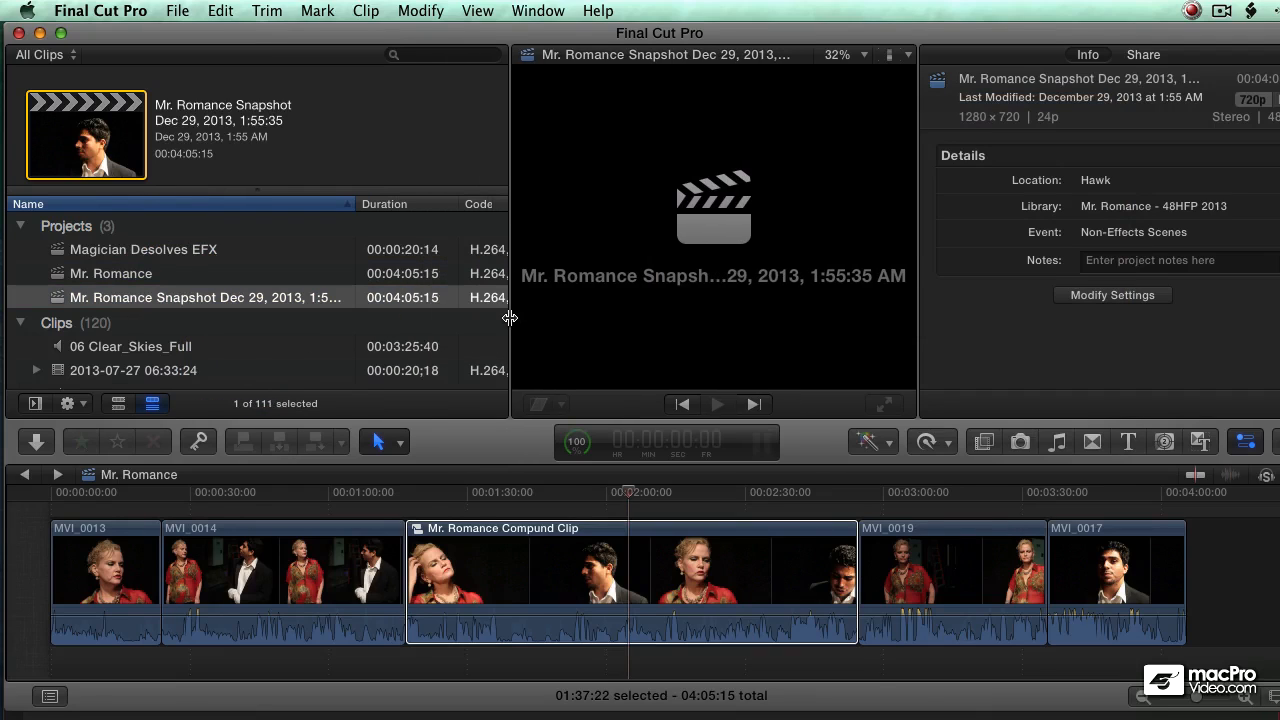
left_click_drag(510, 204, 425, 204)
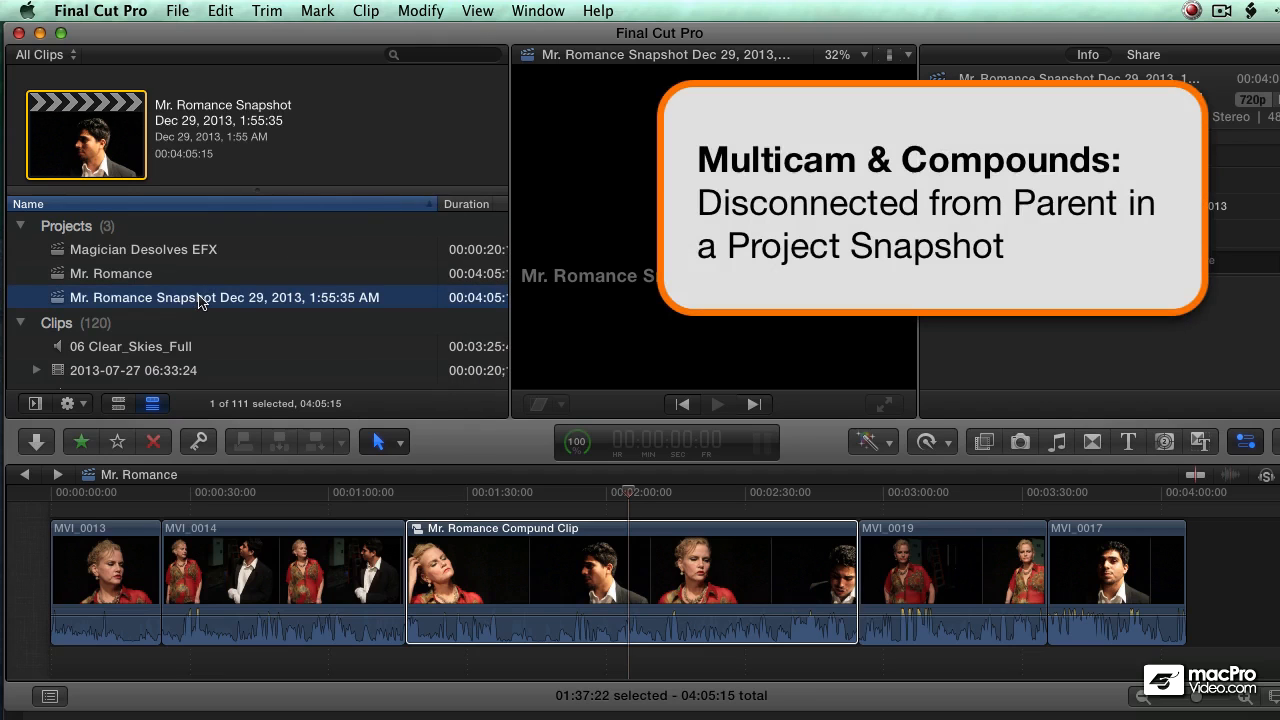
double_click(224, 297)
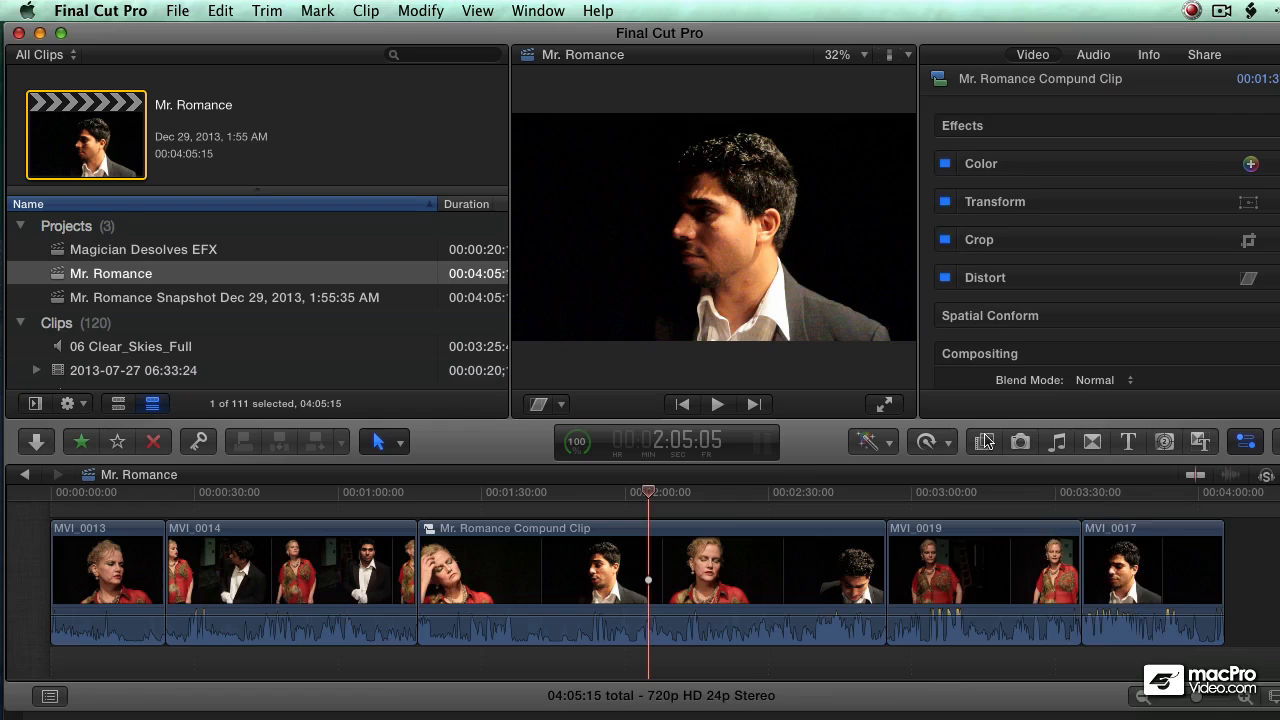
Add a Gaussian blur to the compound clip, then compare Mr. Romance against the snapshot
left_click(983, 441)
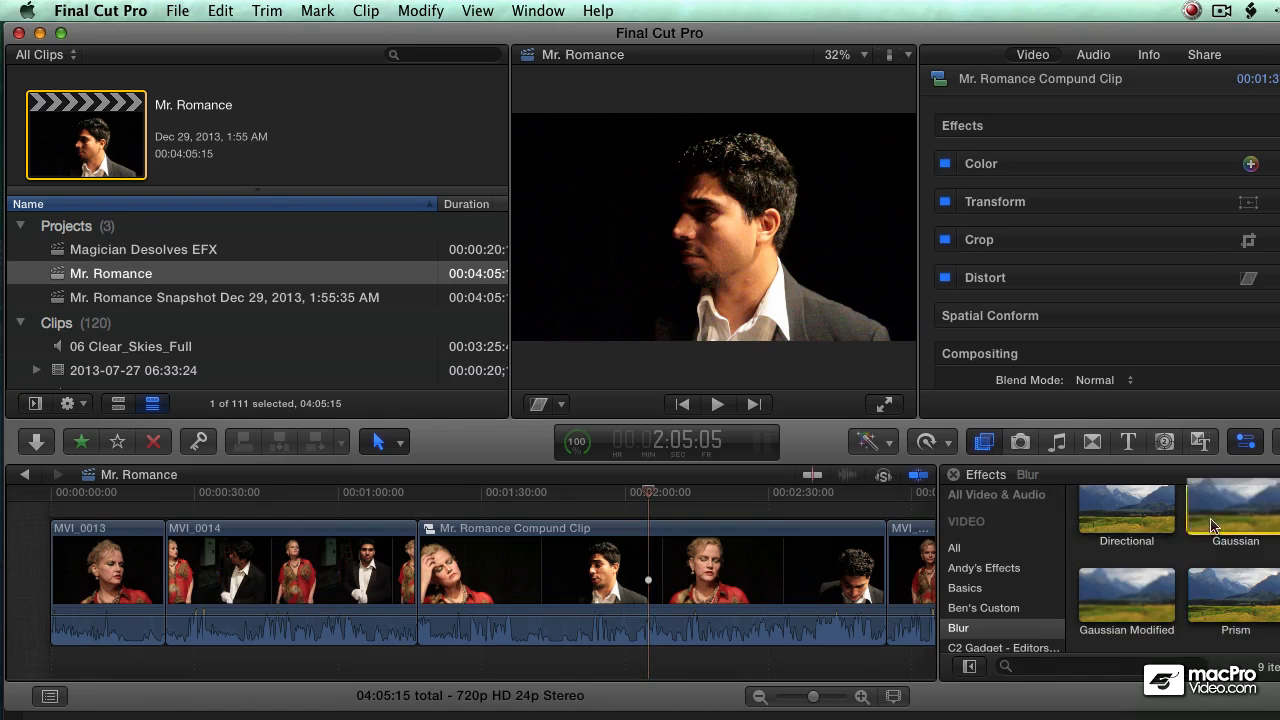
double_click(1235, 508)
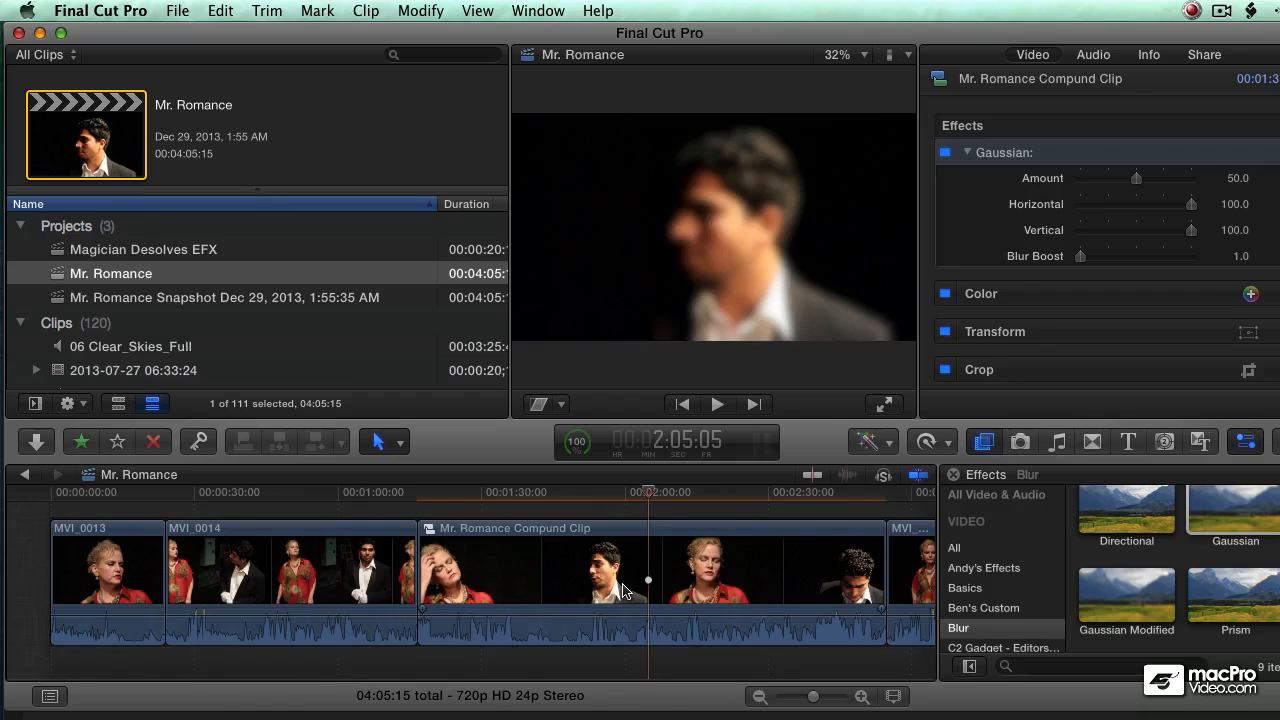
left_click(224, 297)
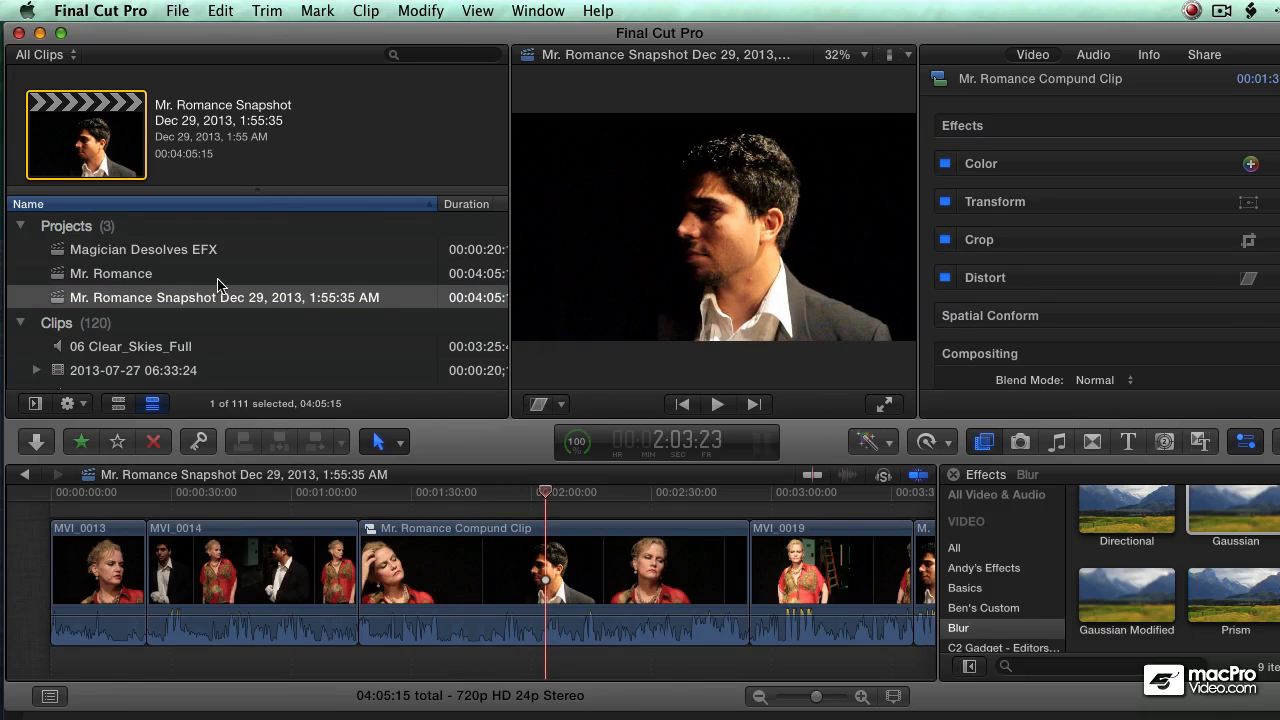
left_click(110, 273)
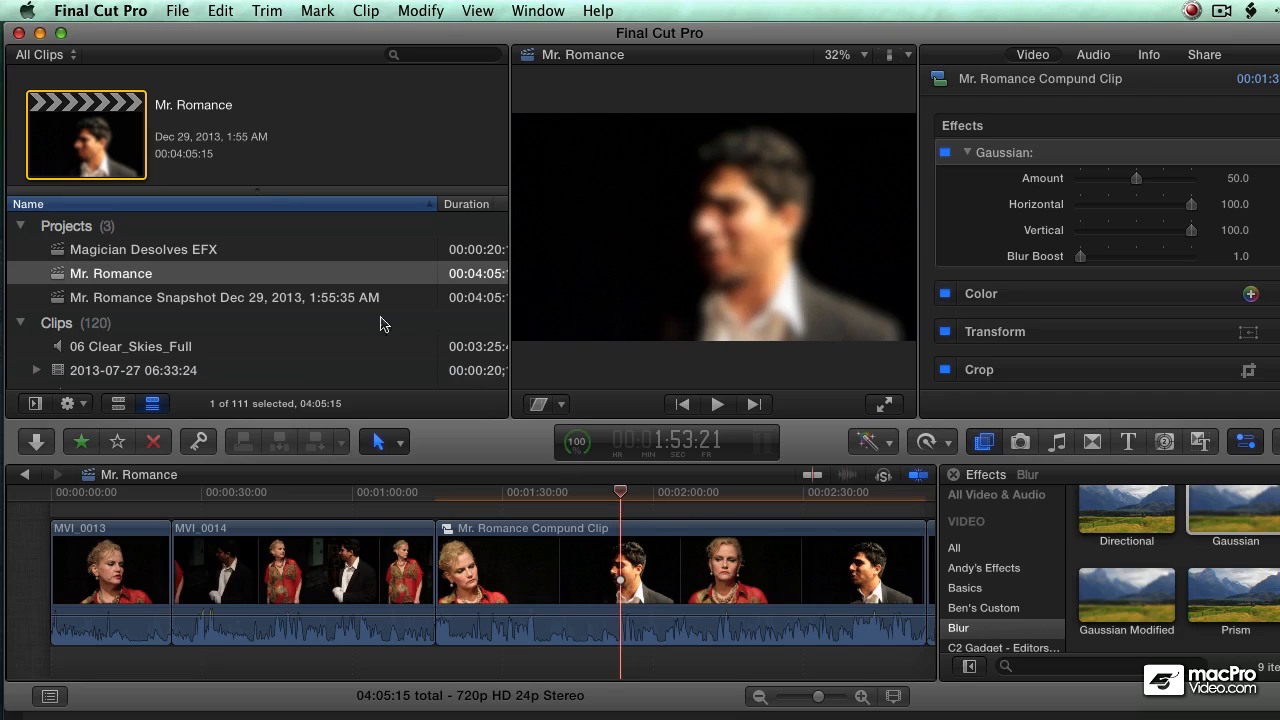
left_click(224, 297)
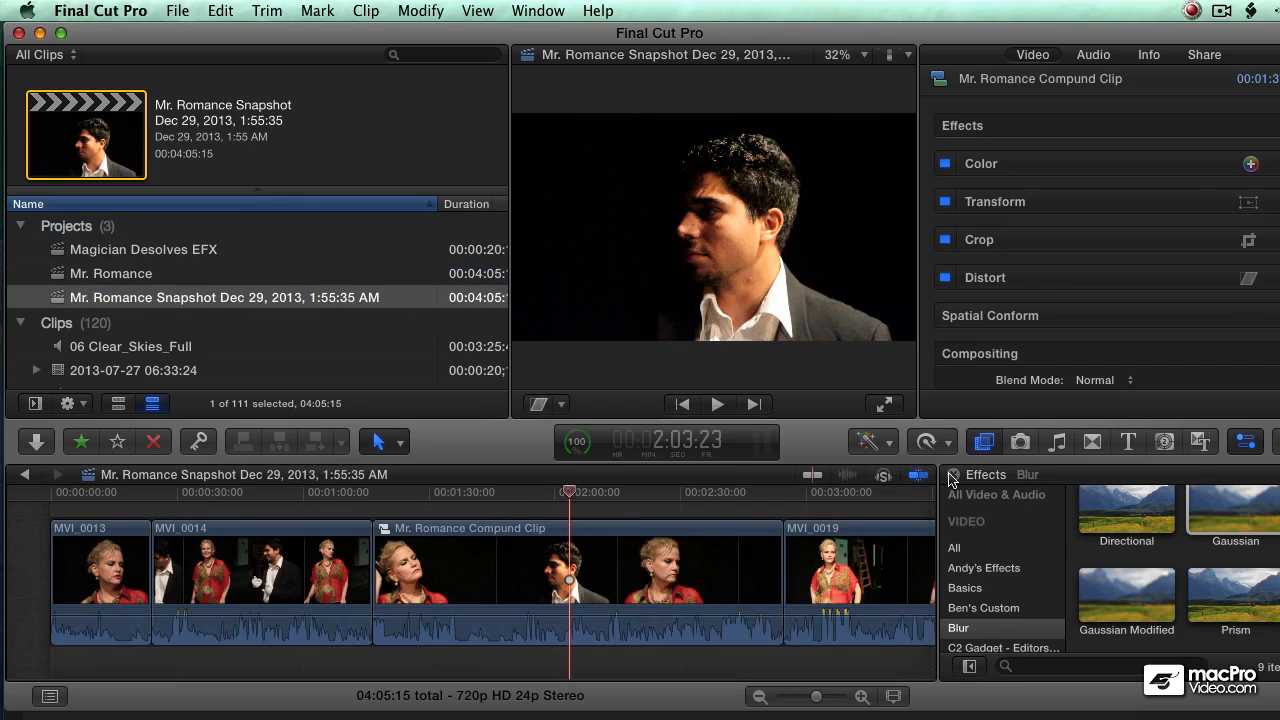